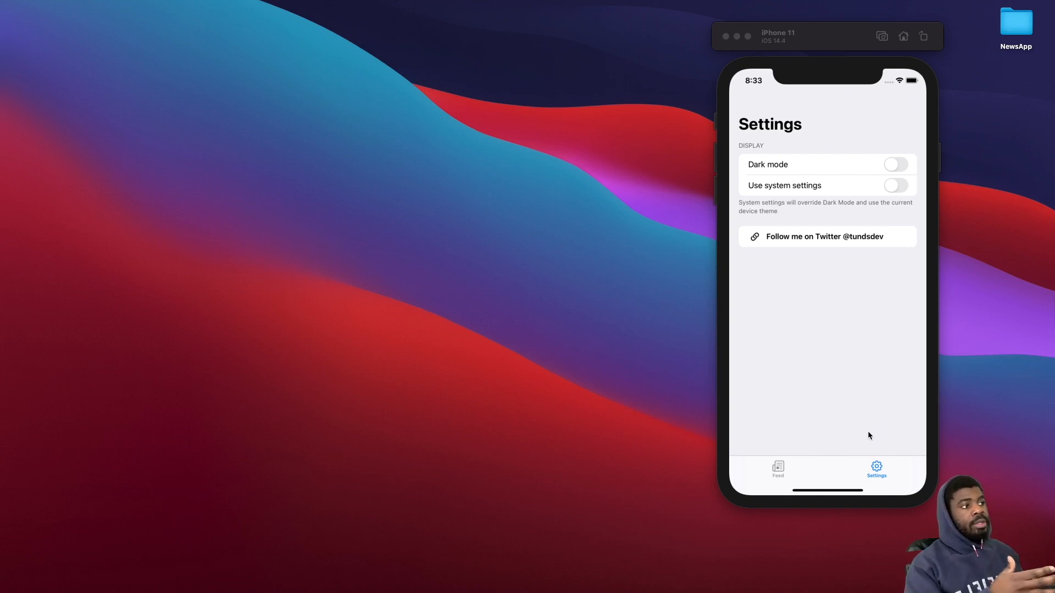
mouse_move(855, 432)
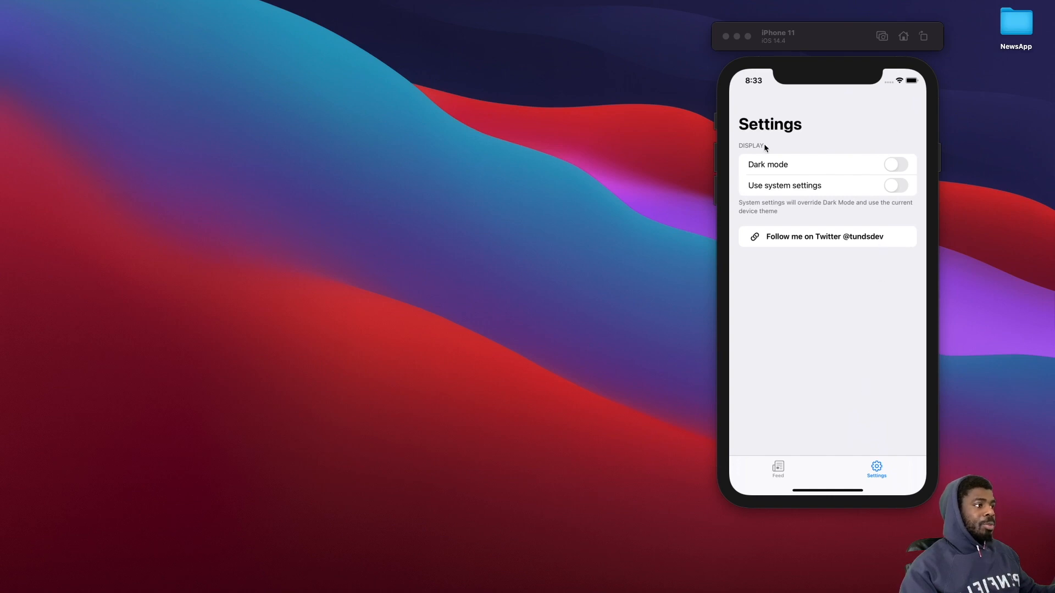
mouse_move(870, 221)
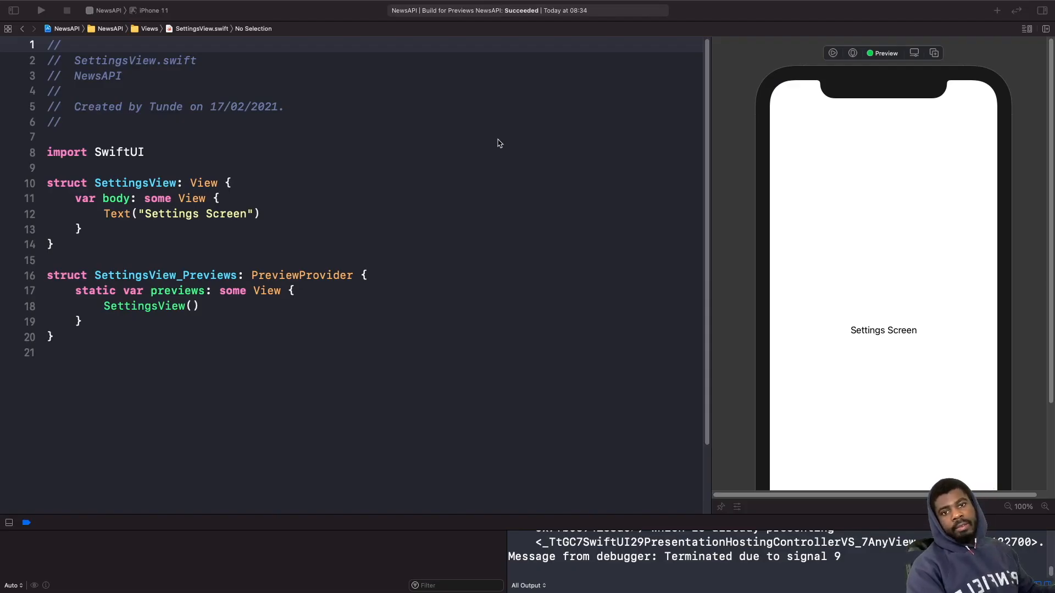
mouse_move(492, 147)
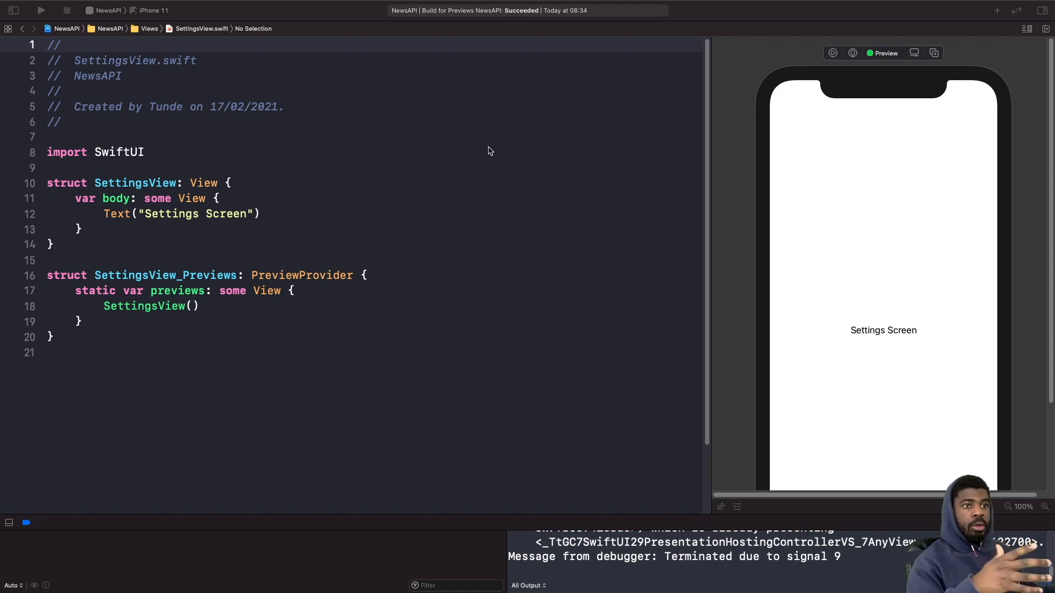
mouse_move(474, 192)
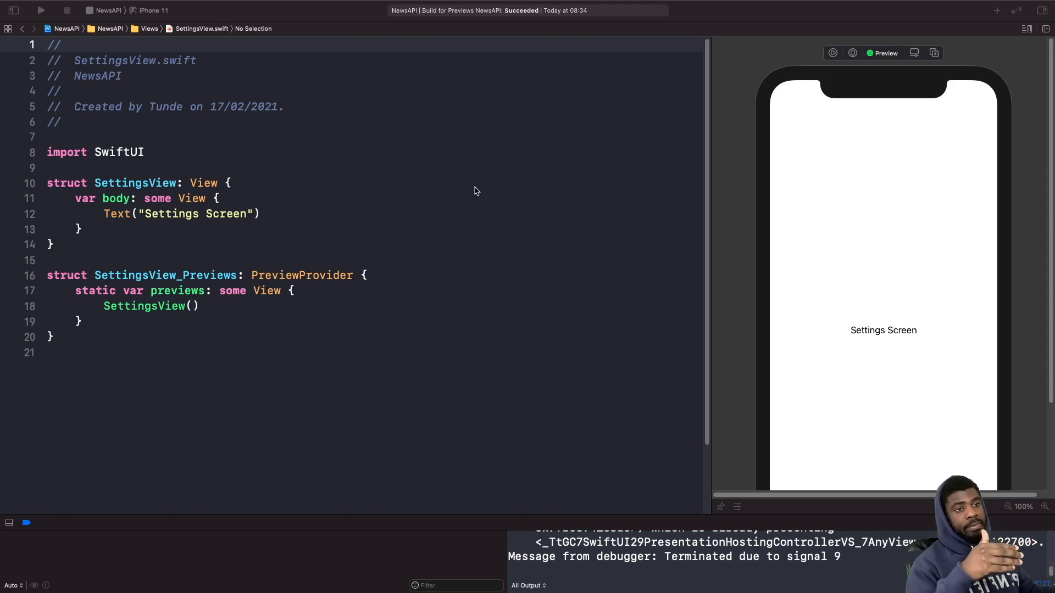
mouse_move(299, 194)
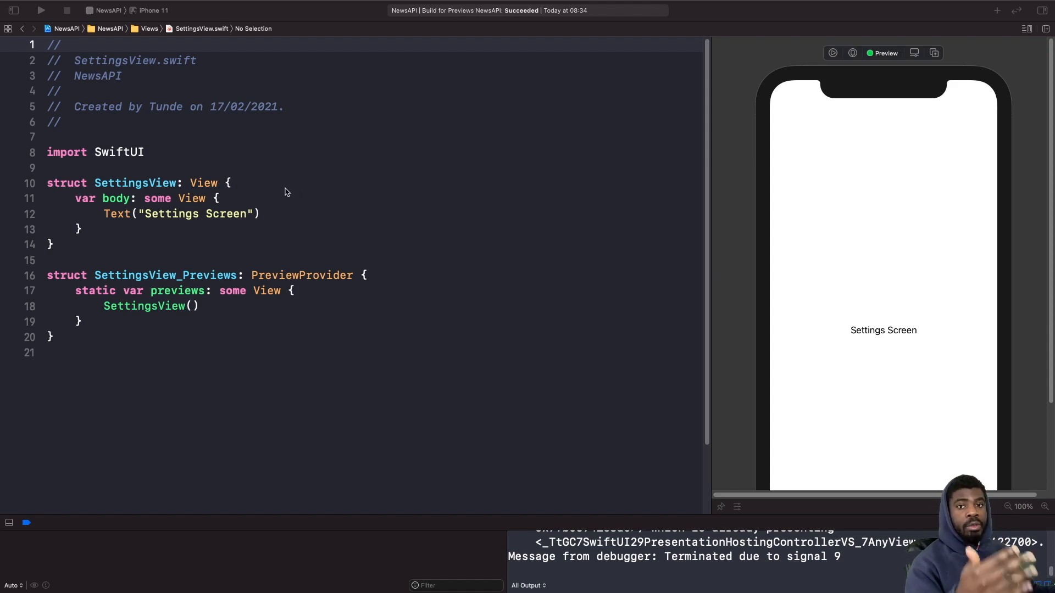
mouse_move(282, 192)
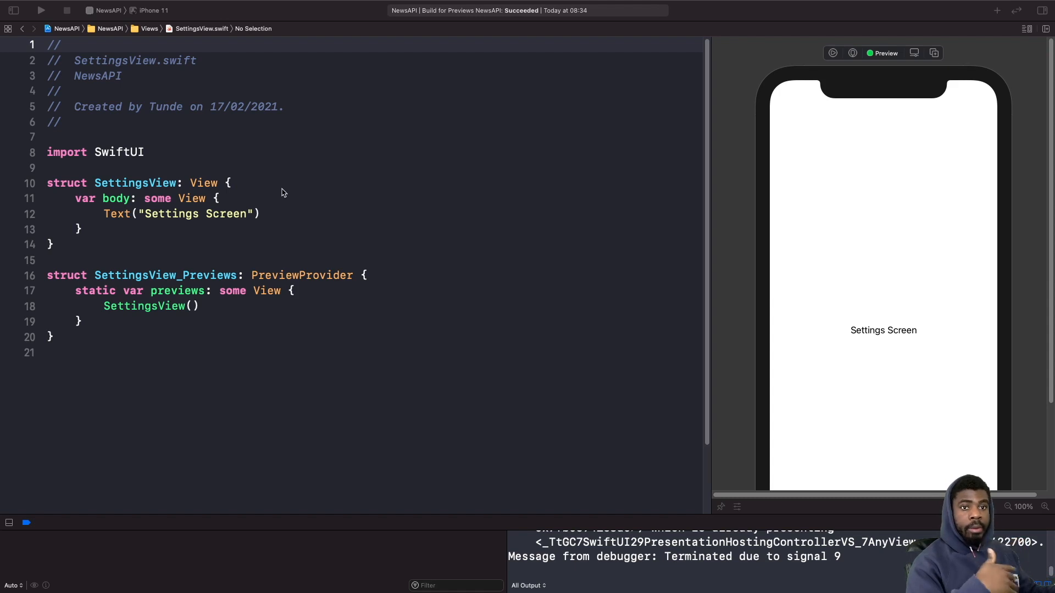
mouse_move(229, 195)
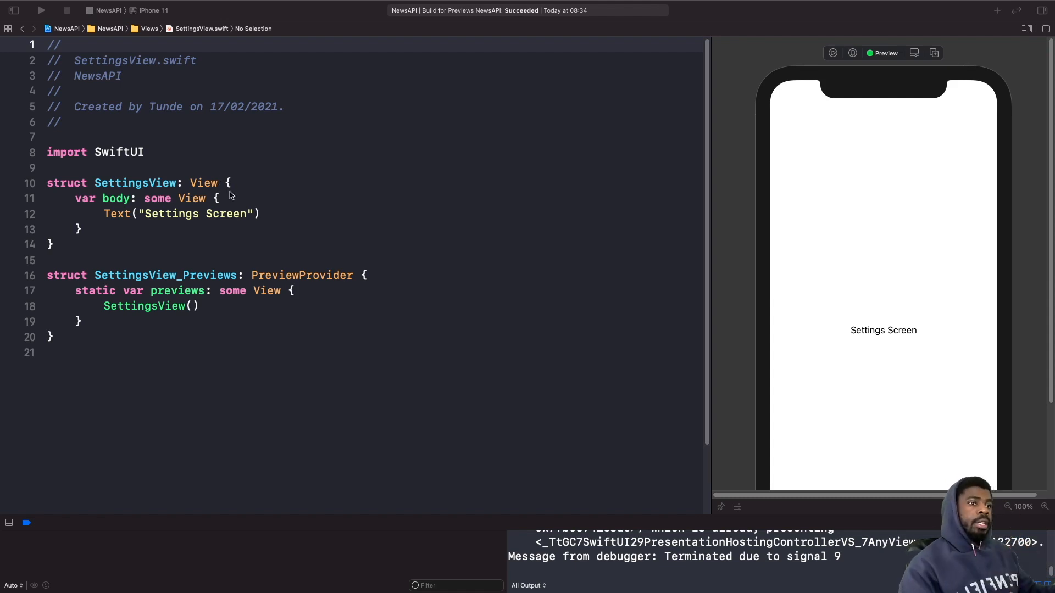
Wrap the Settings Screen text in NavigationView and Form with navigation title 'Setting'
type("NavigationView {")
type("Form {")
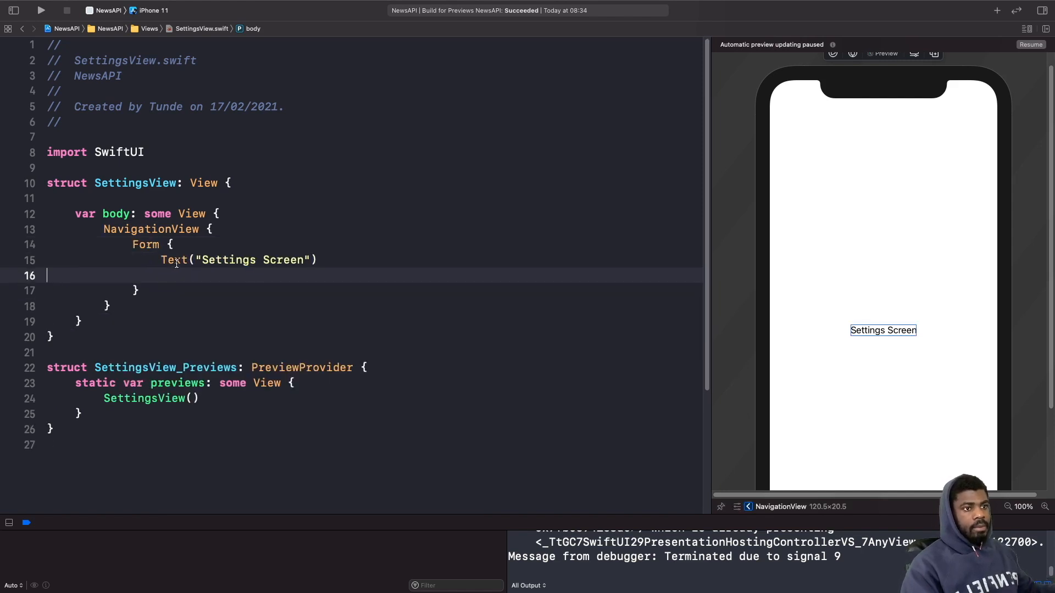
type(".navigationTitle(\"Setting\")")
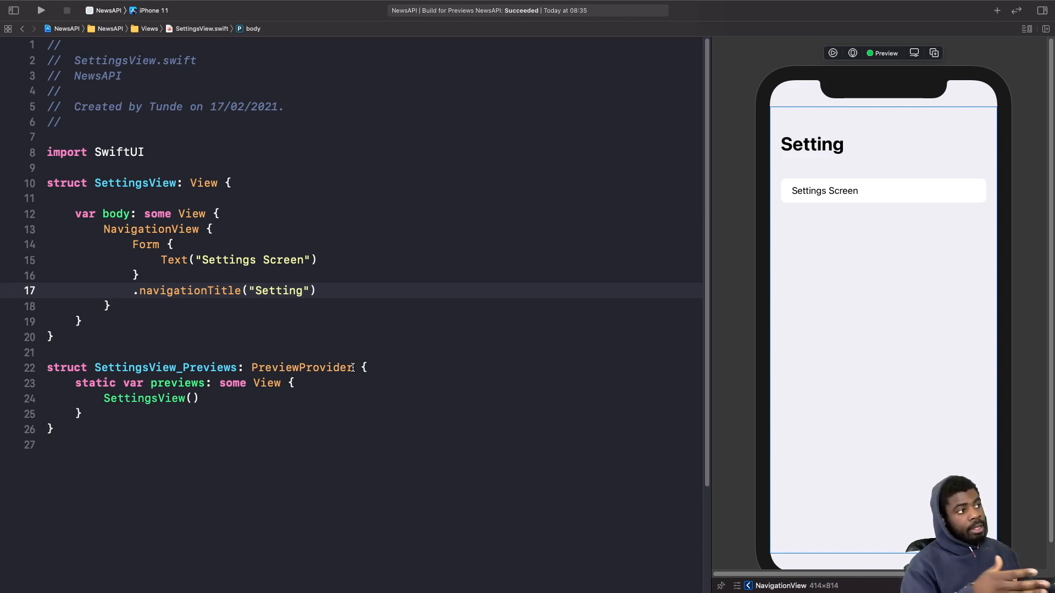
mouse_move(345, 367)
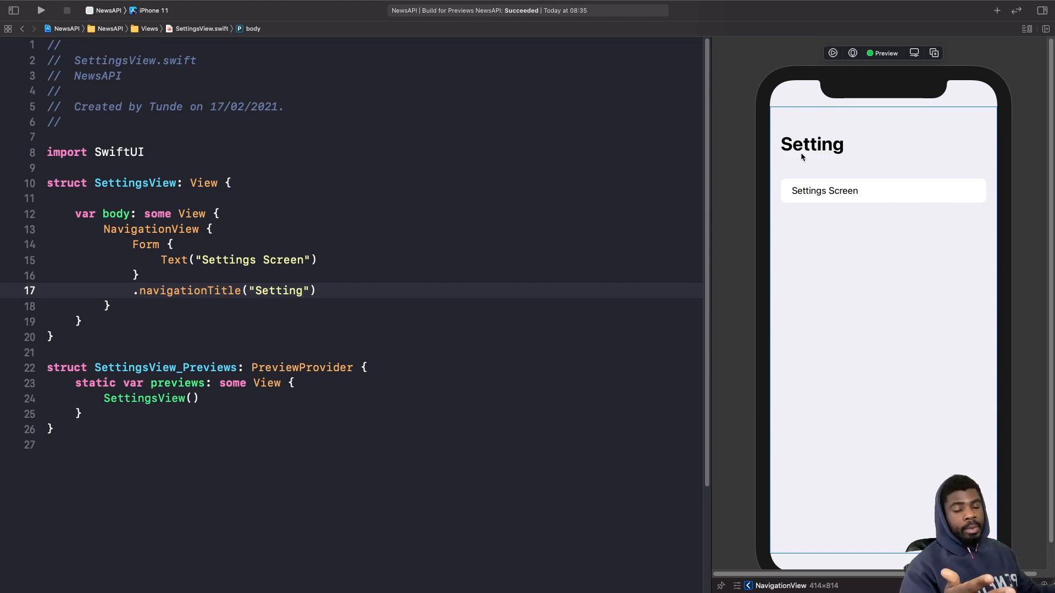
mouse_move(806, 243)
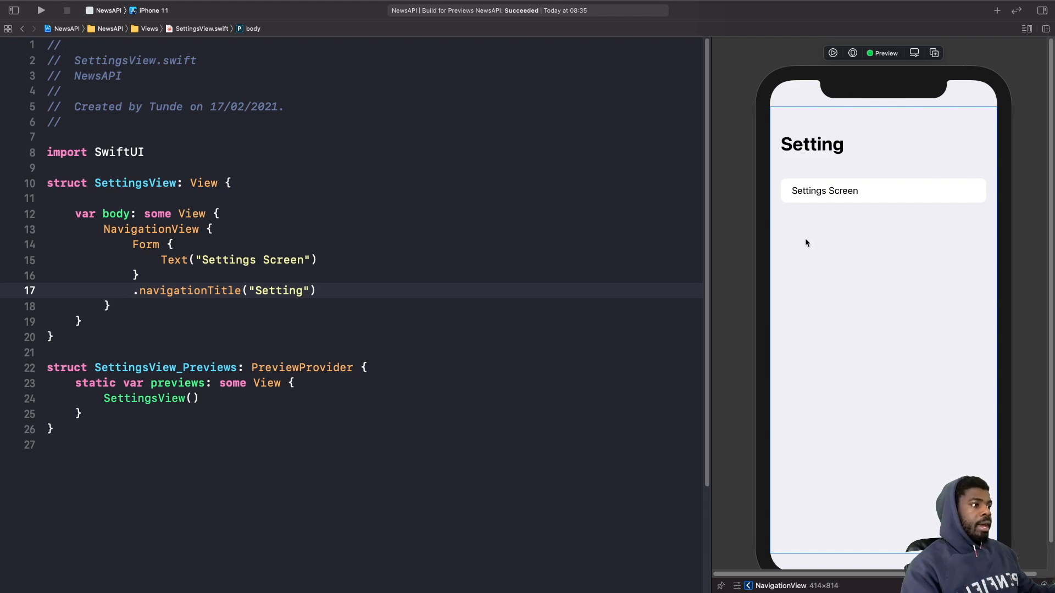
mouse_move(888, 253)
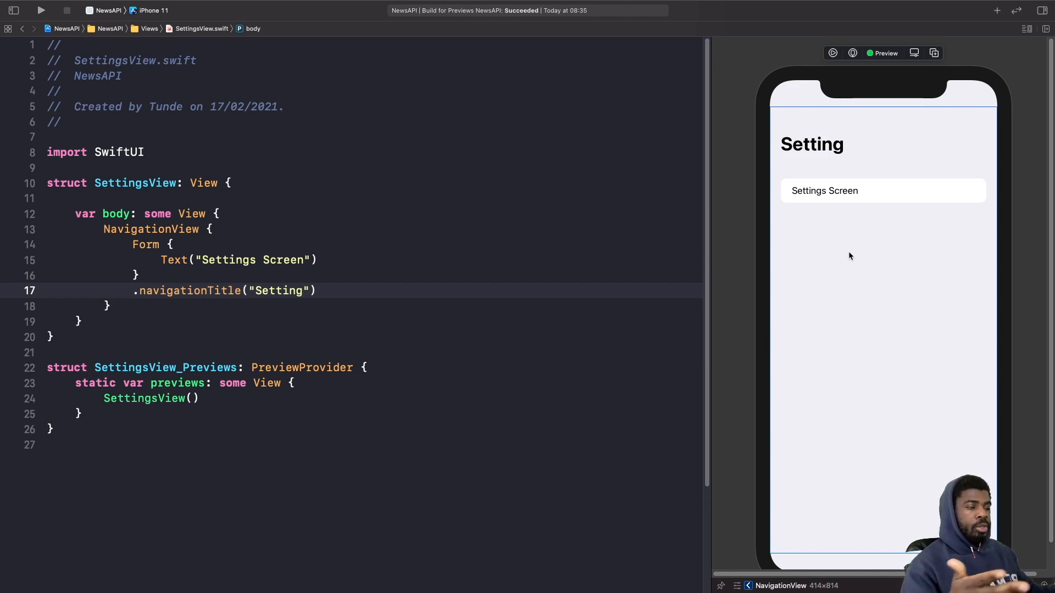
mouse_move(814, 247)
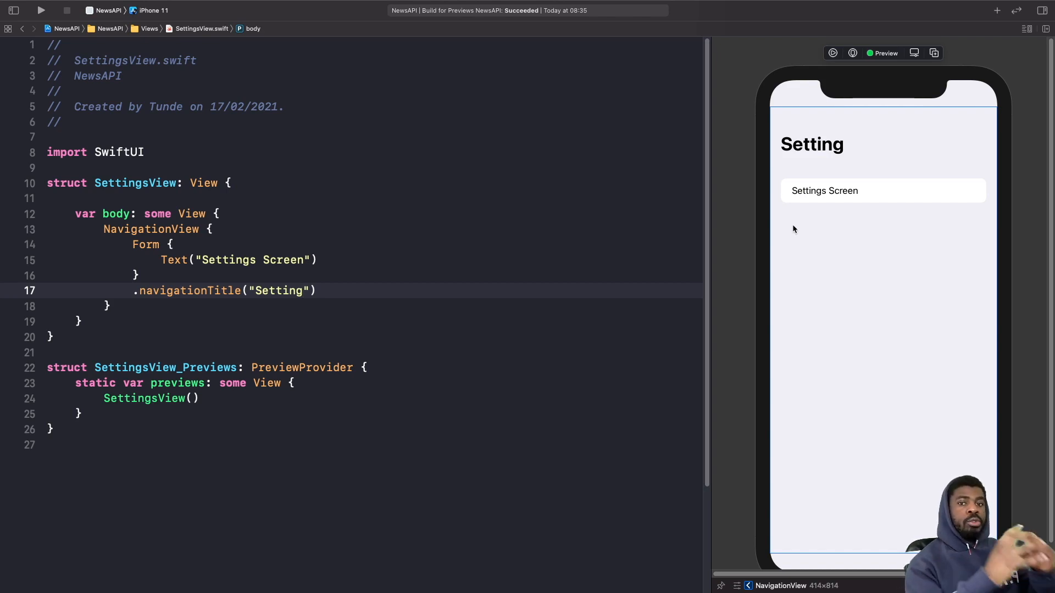
mouse_move(745, 229)
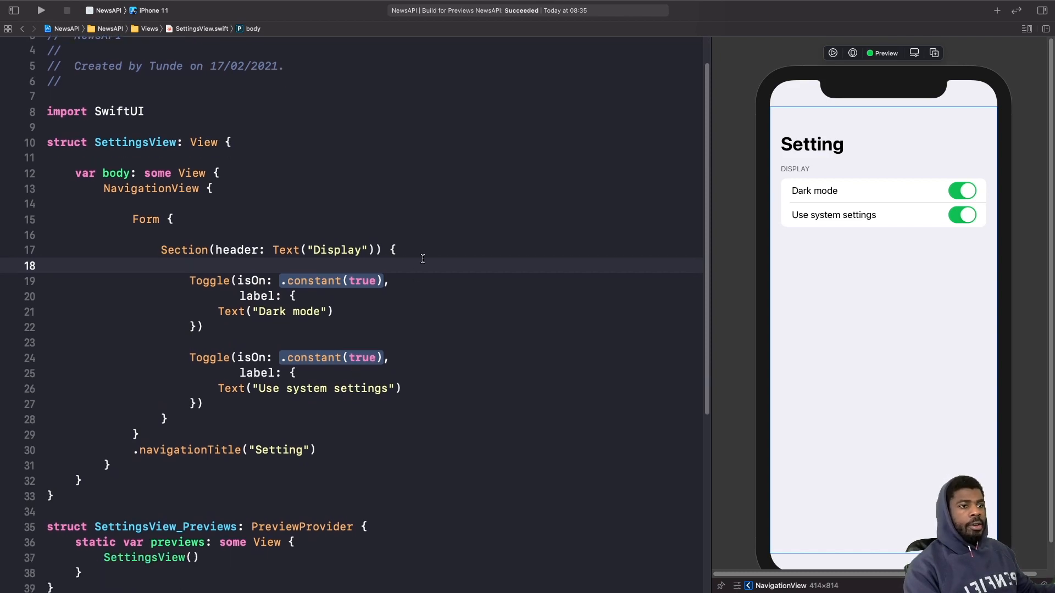
Add a Display section with 'Dark mode' and 'Use system settings' toggles to the form
left_click(195, 265)
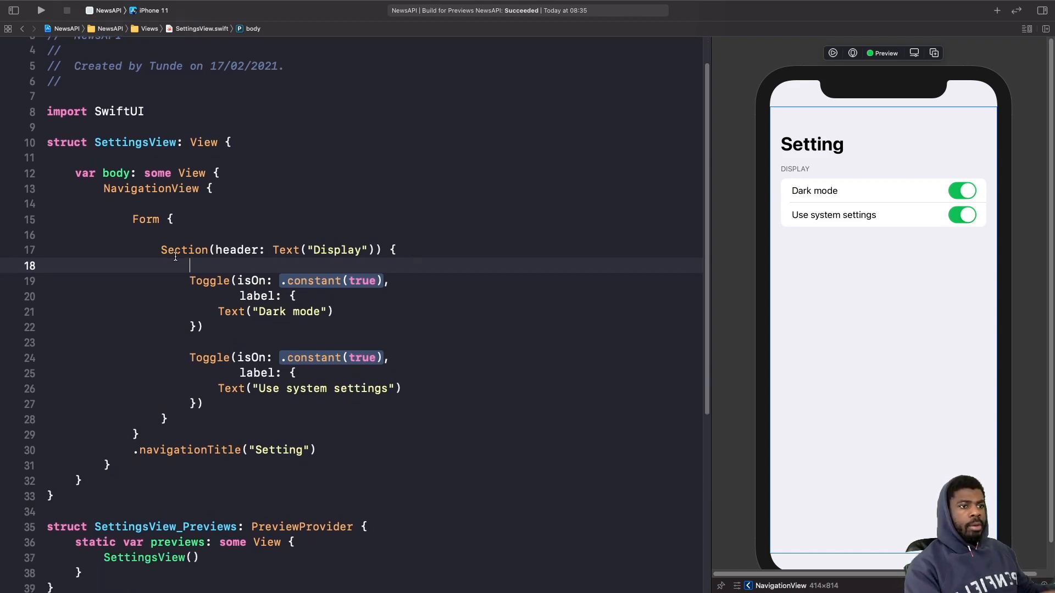
mouse_move(404, 237)
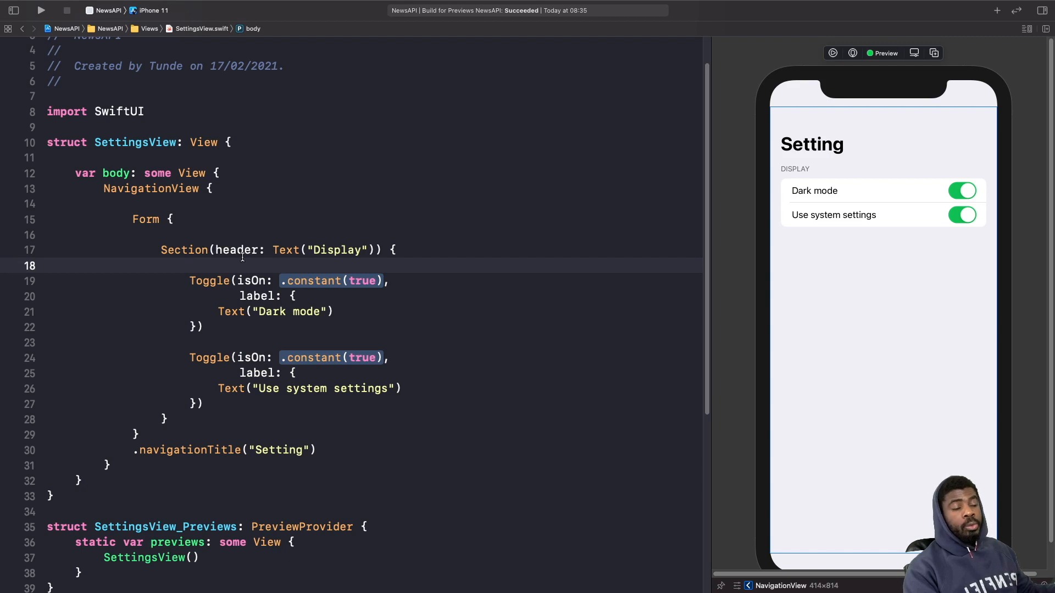
left_click(192, 266)
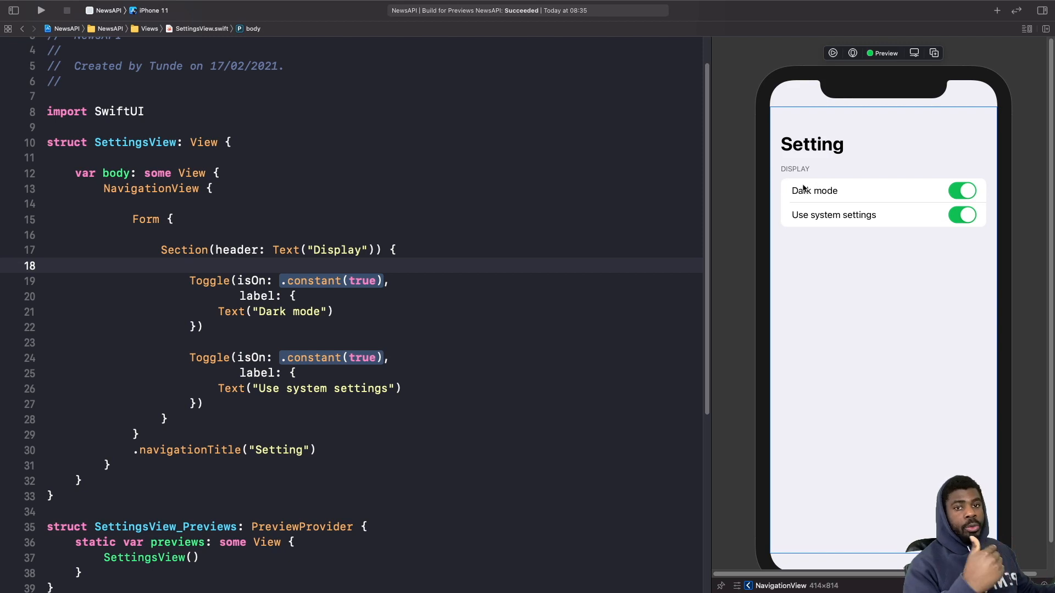
mouse_move(801, 179)
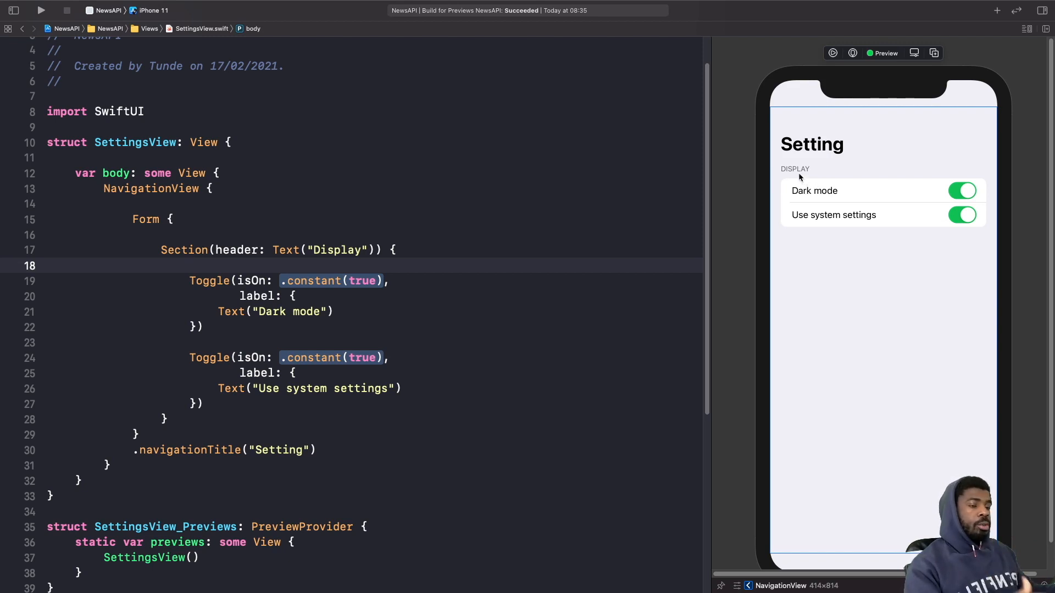
left_click(190, 266)
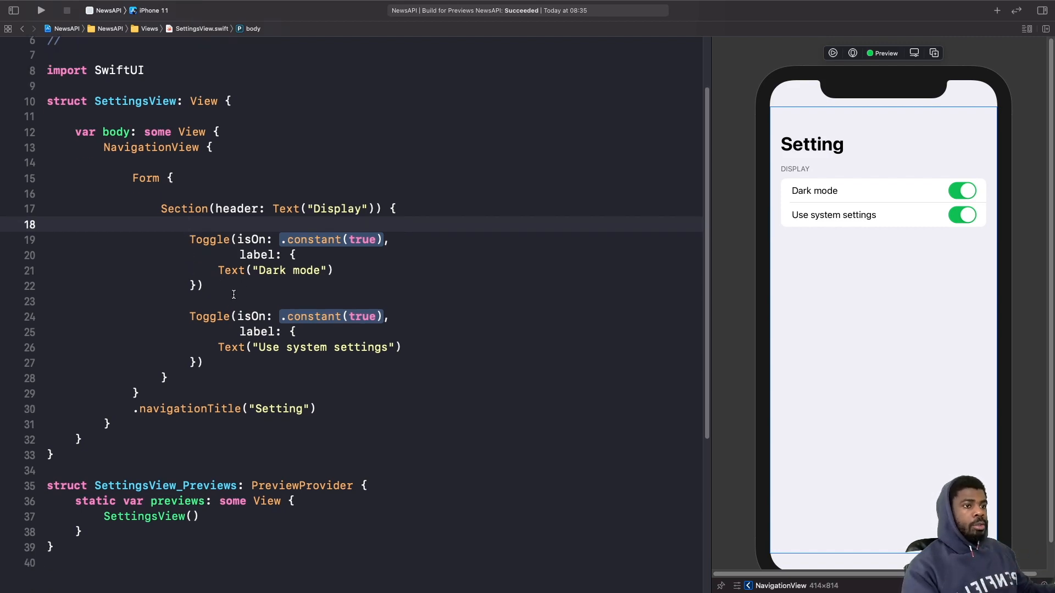
mouse_move(971, 202)
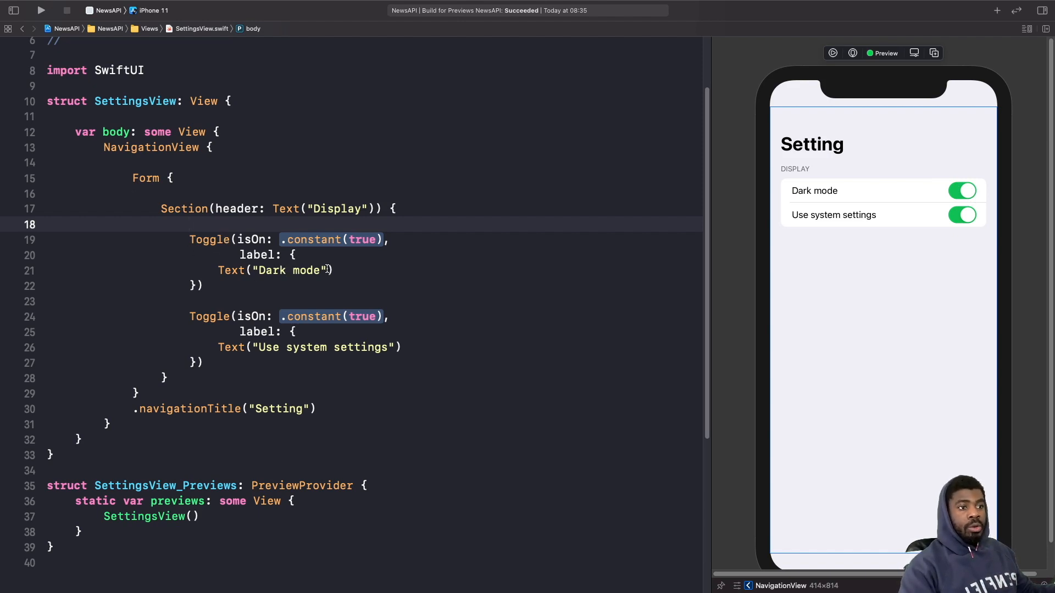
left_click(191, 224)
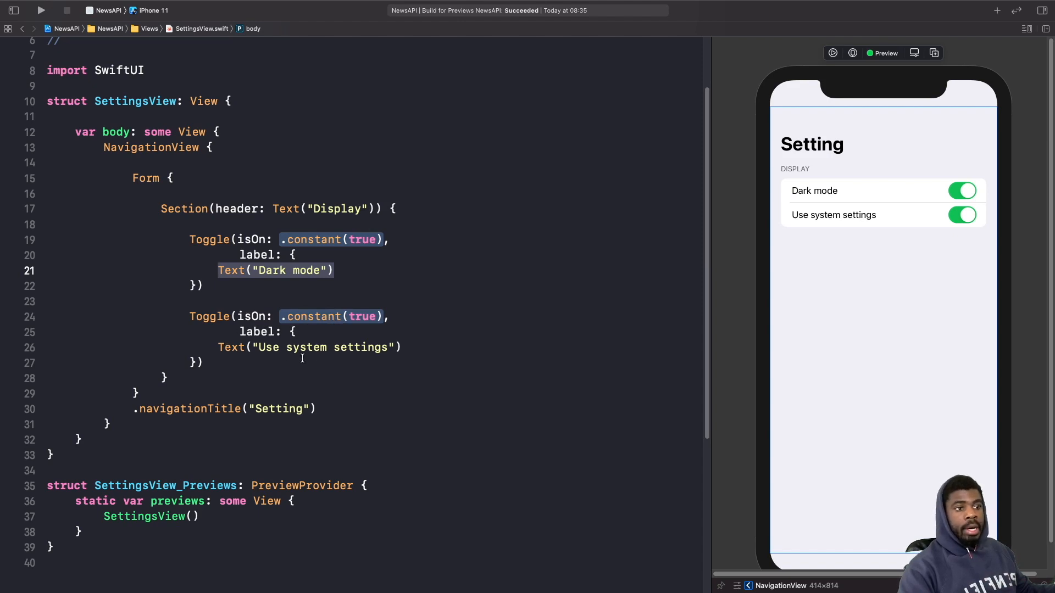
mouse_move(311, 339)
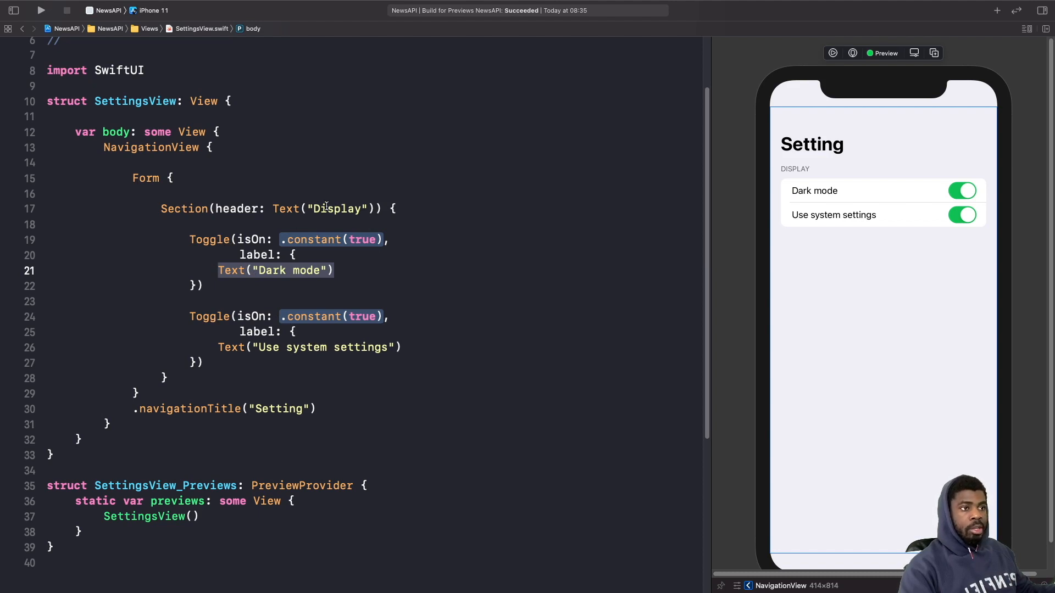
mouse_move(792, 219)
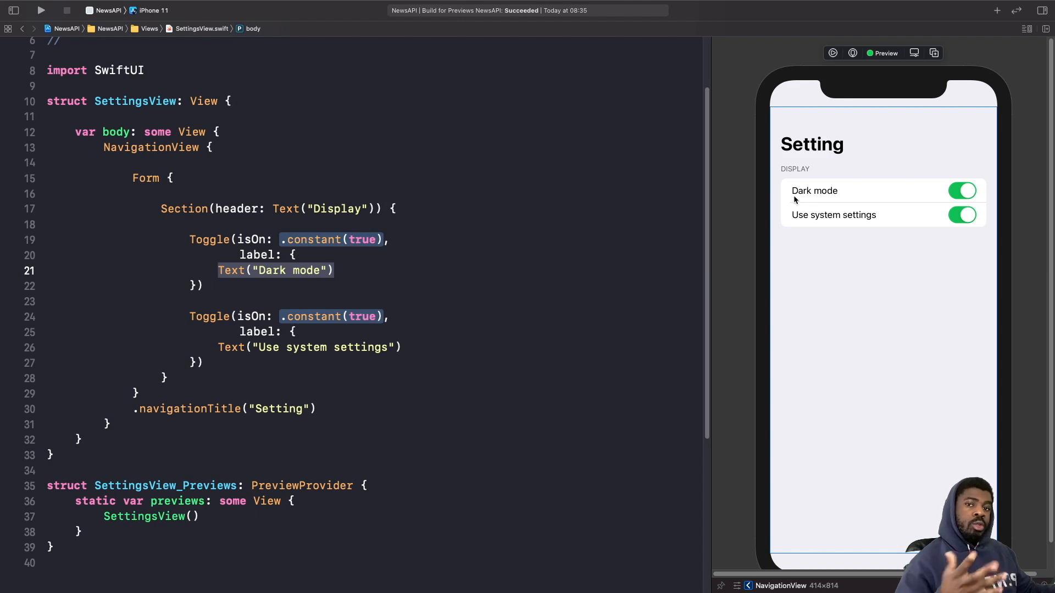
mouse_move(811, 189)
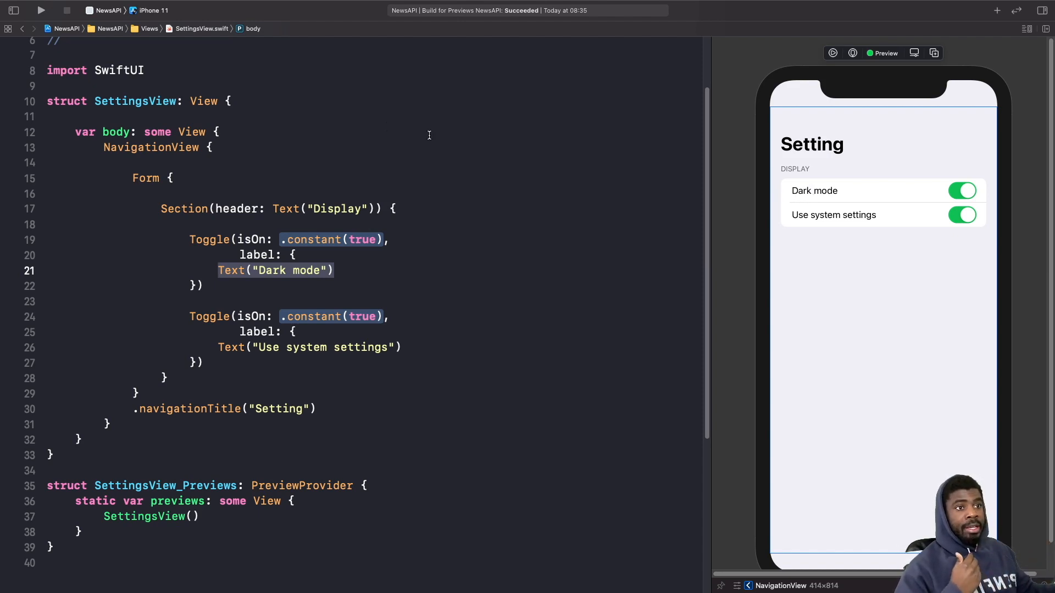
Give the Display section a footer: 'System settings will override Dark Mode and use the current device theme'
left_click(219, 131)
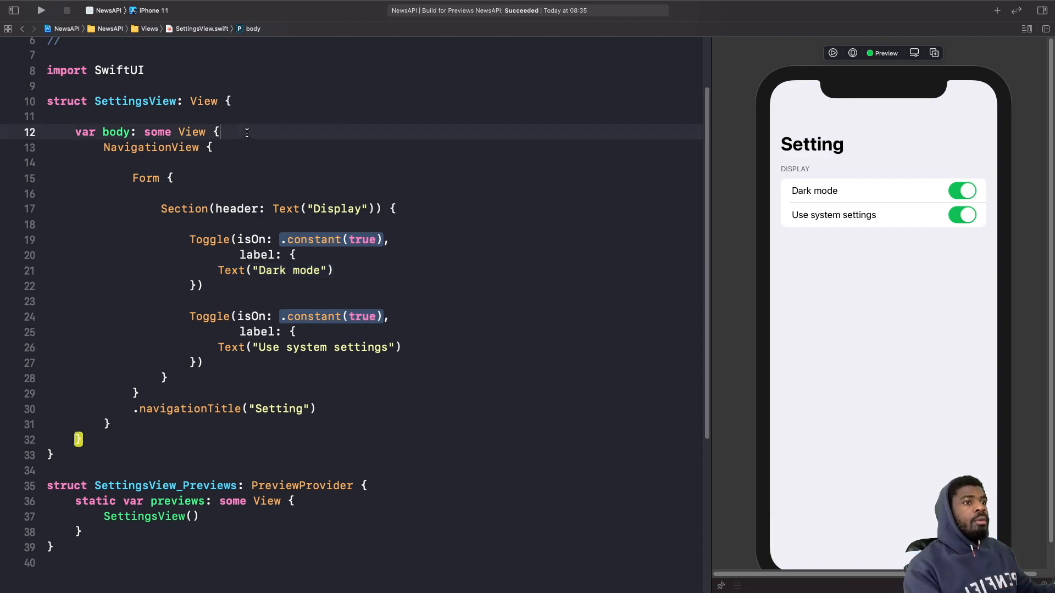
key("Return")
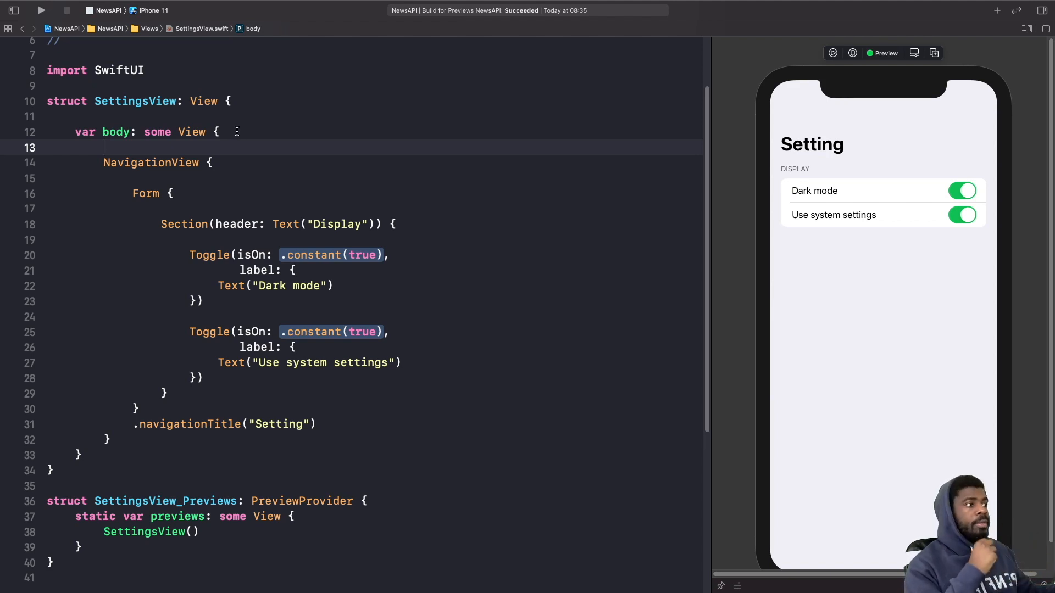
mouse_move(906, 218)
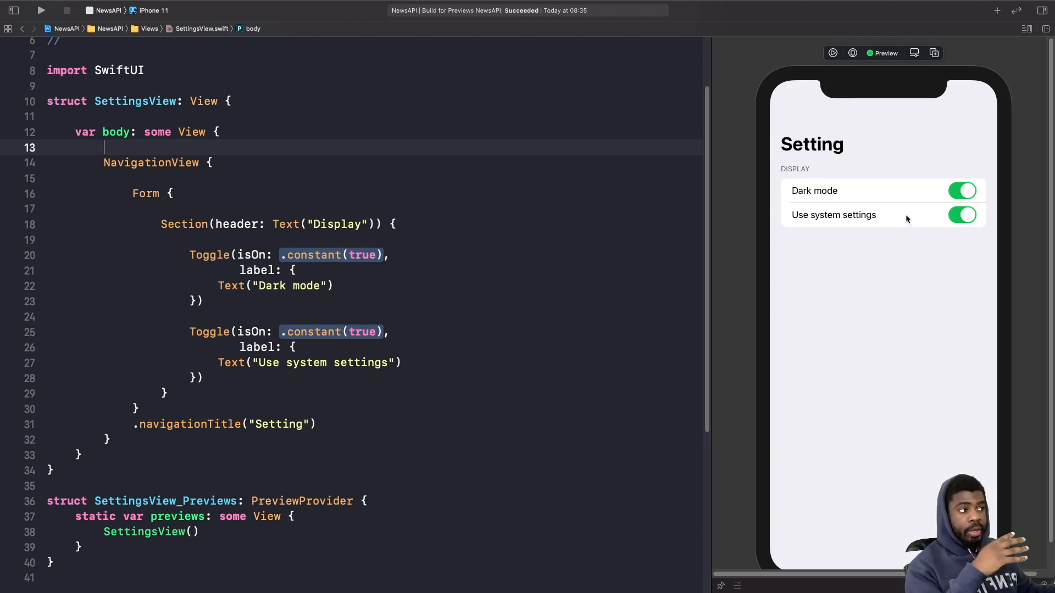
mouse_move(879, 215)
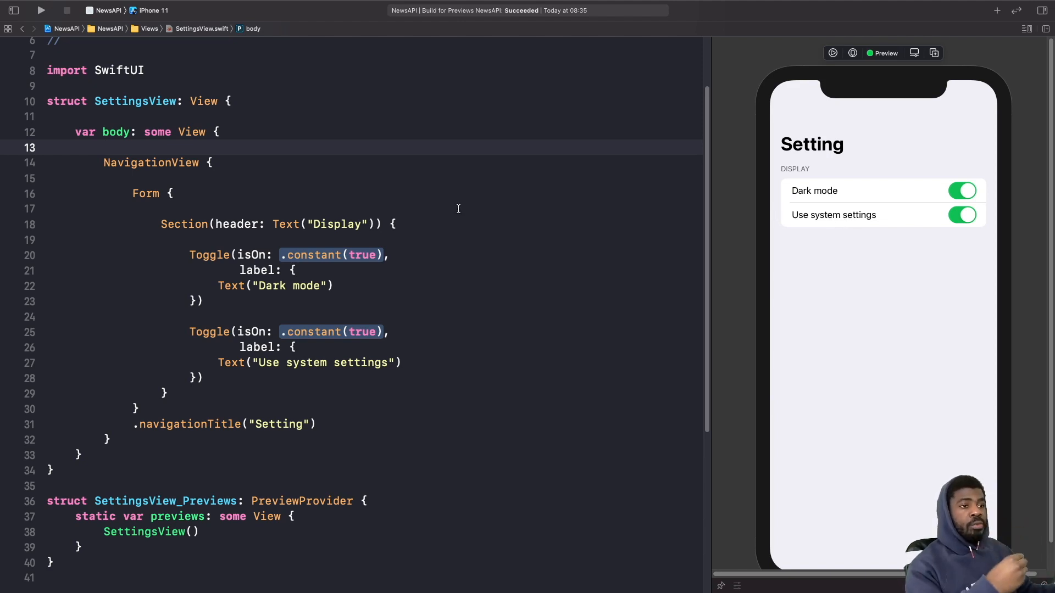
mouse_move(872, 240)
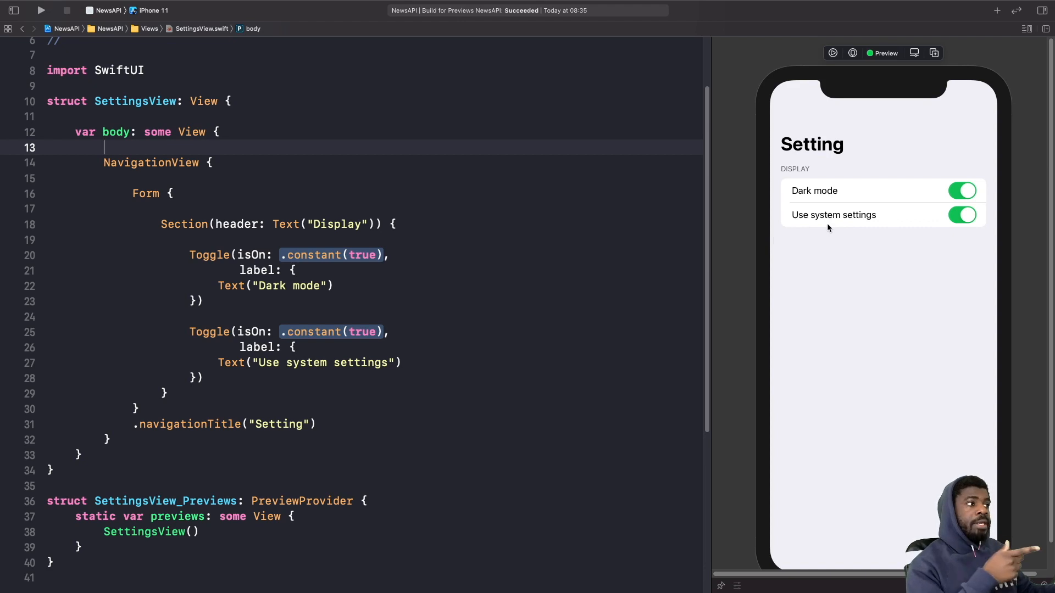
mouse_move(731, 232)
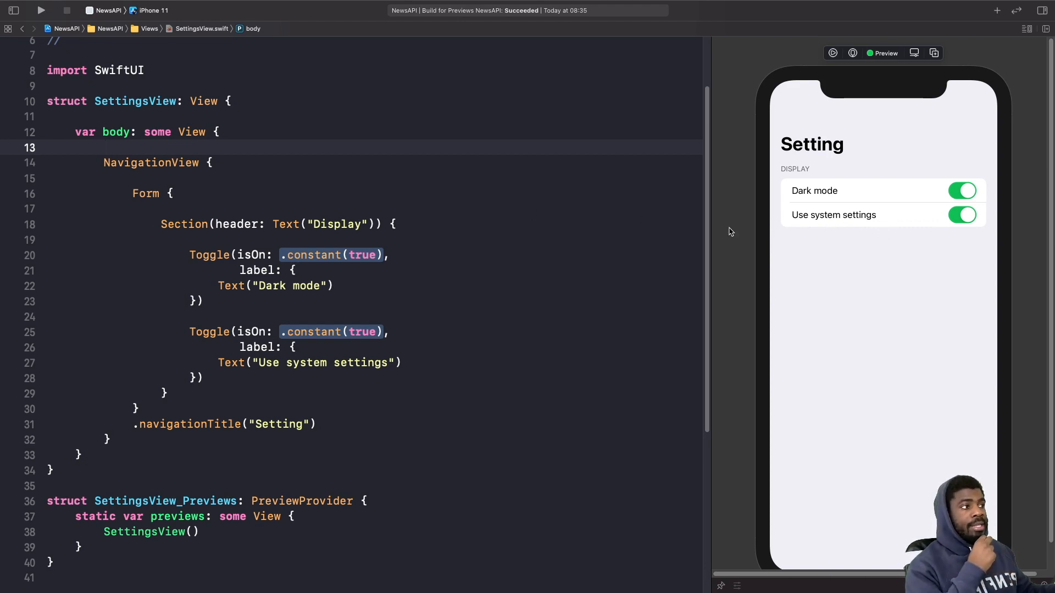
mouse_move(924, 202)
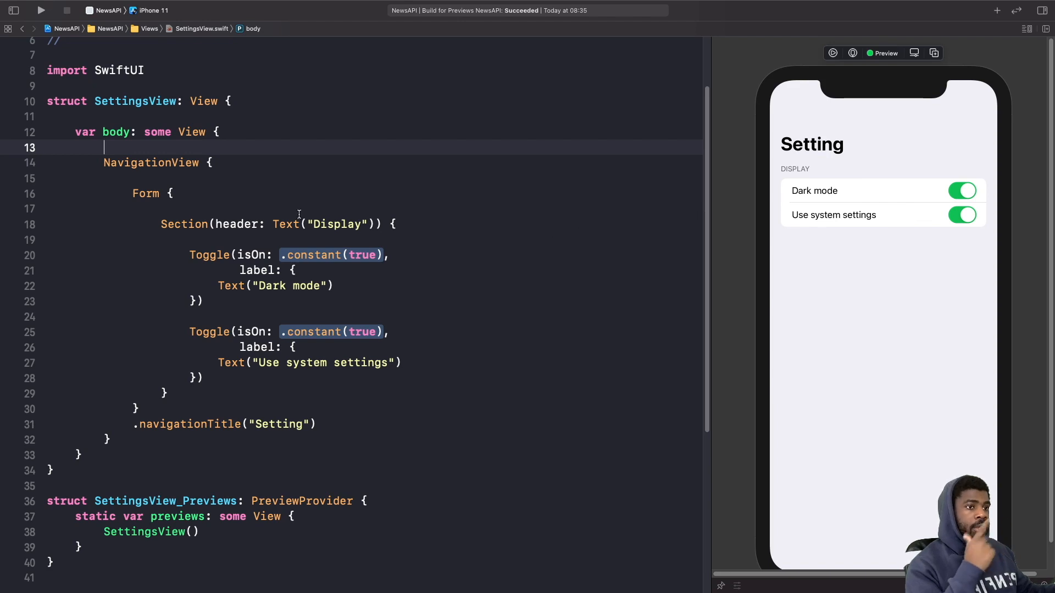
type("footer: Text(\"\")) {")
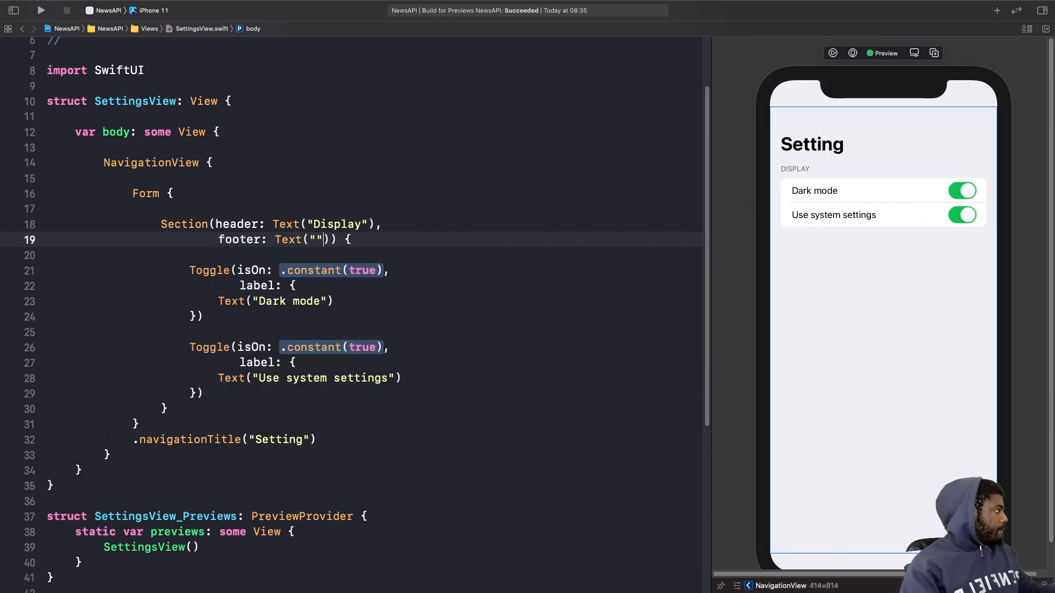
type("System settings will override Dark Mode and use the current device theme")
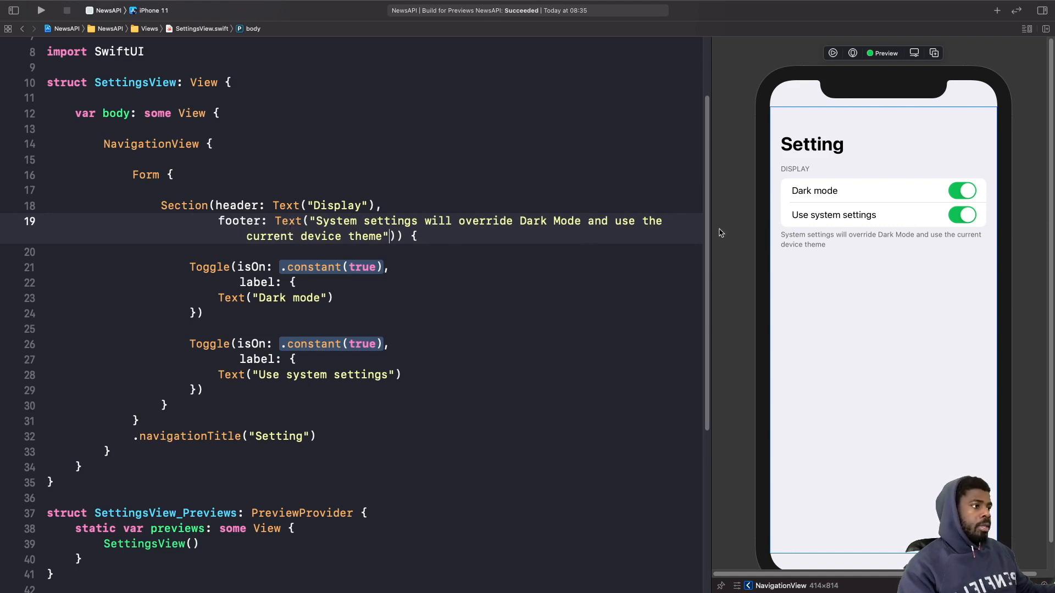
mouse_move(829, 252)
type("m")
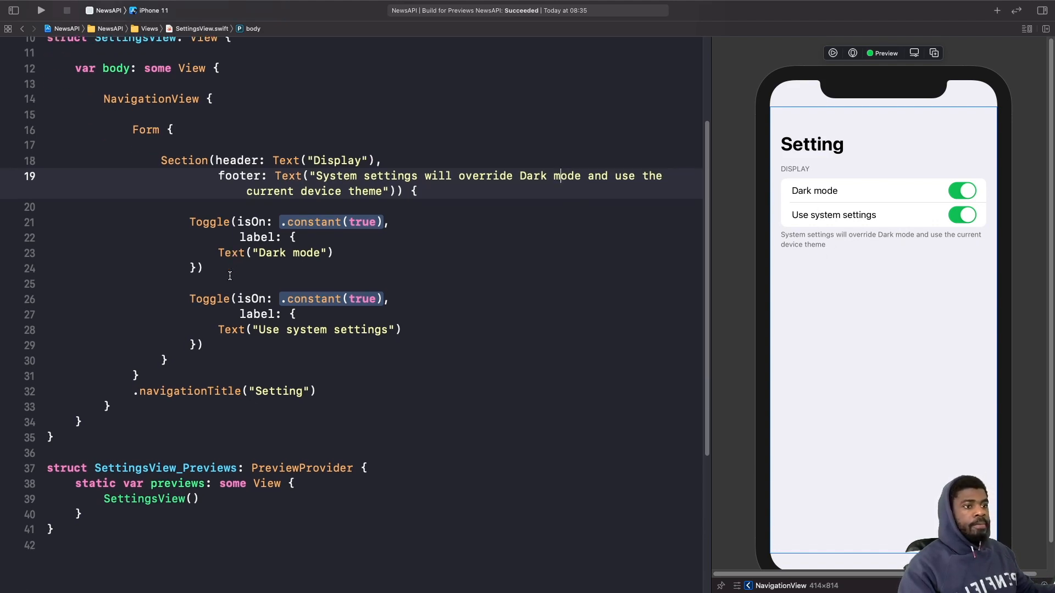
mouse_move(745, 291)
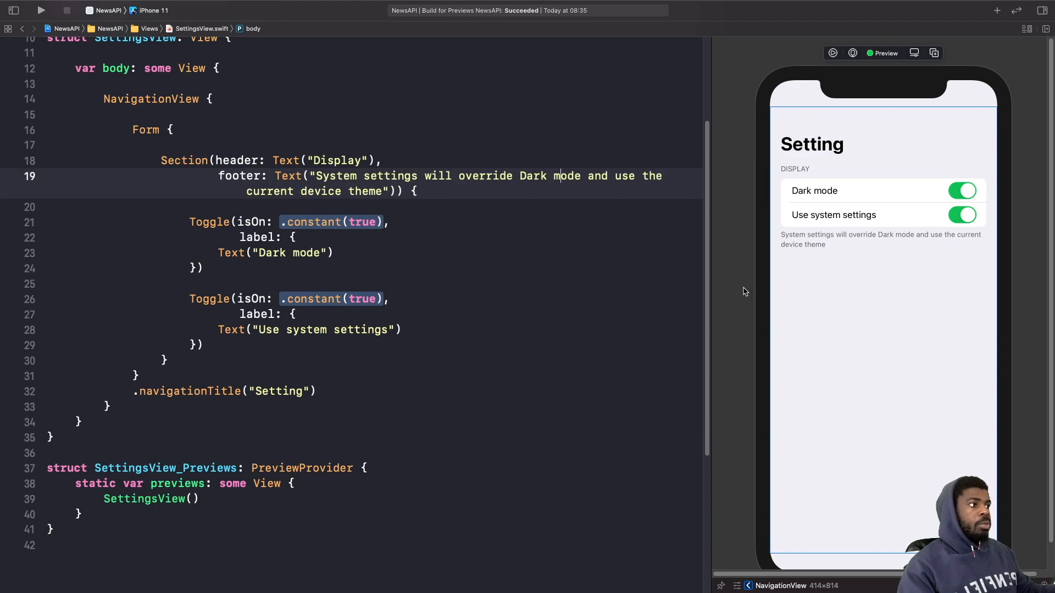
mouse_move(764, 279)
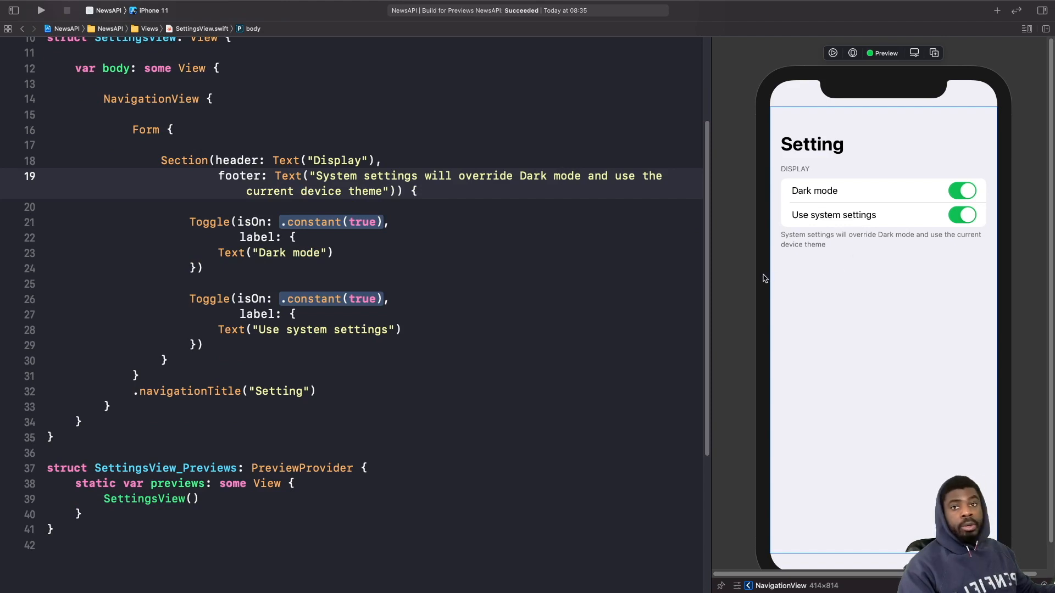
mouse_move(364, 218)
type("Label(\"Follow me on twitter @tundsdev\", systemImage: \"l")
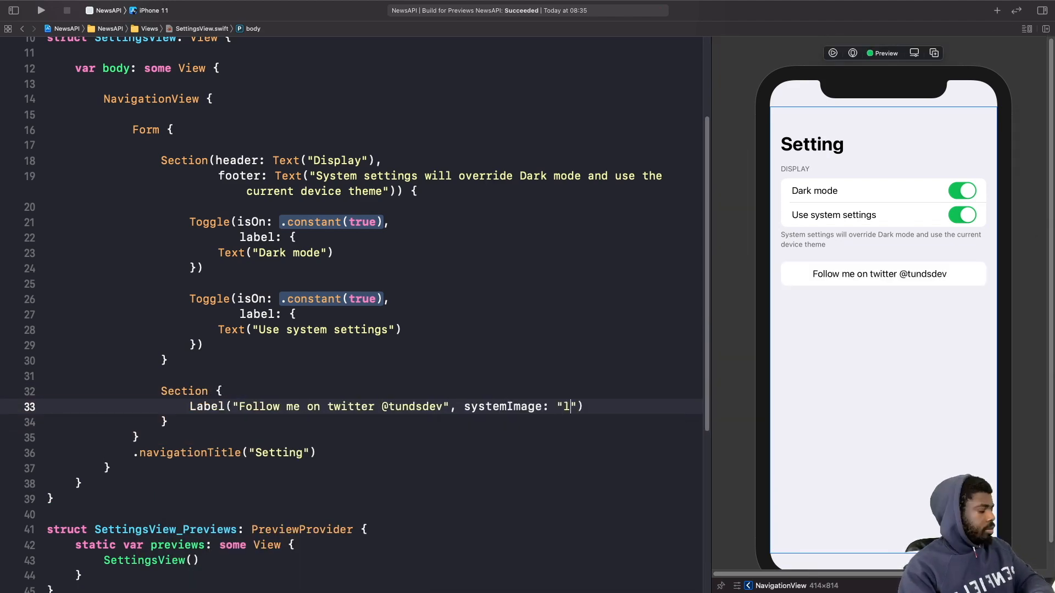
type("ink")
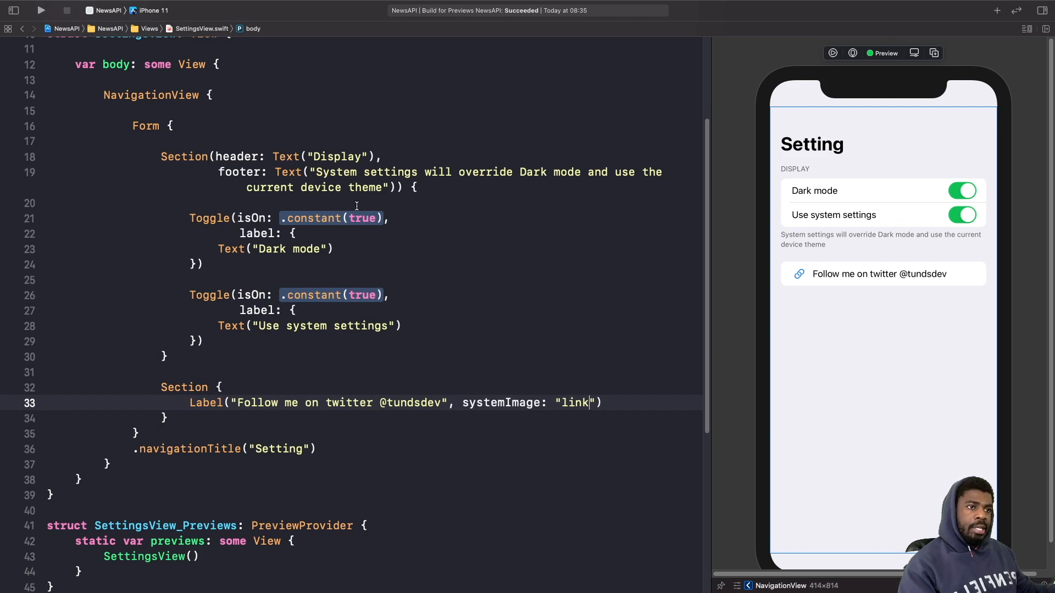
mouse_move(320, 159)
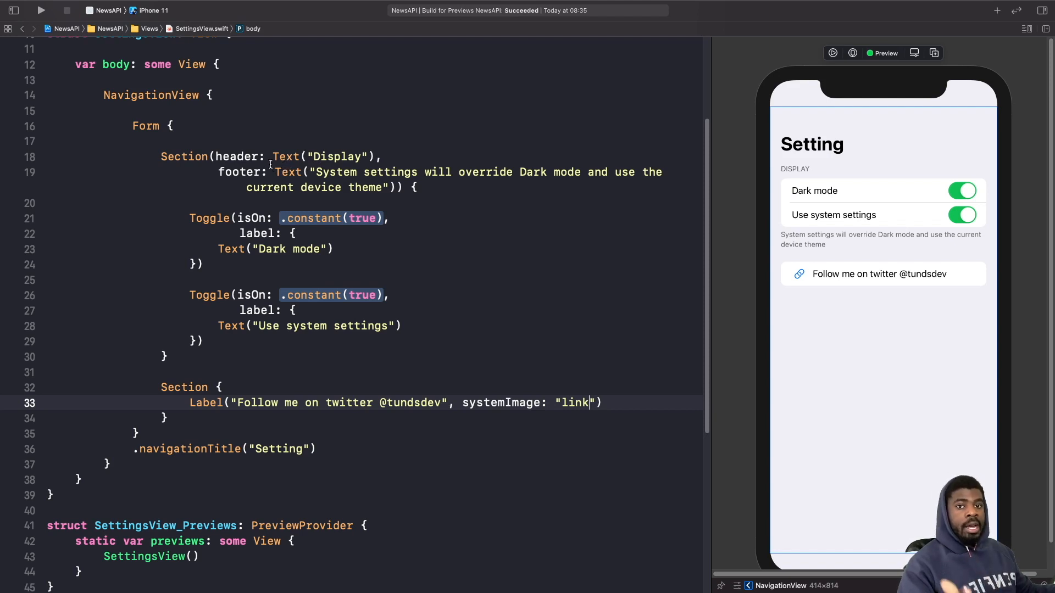
mouse_move(187, 422)
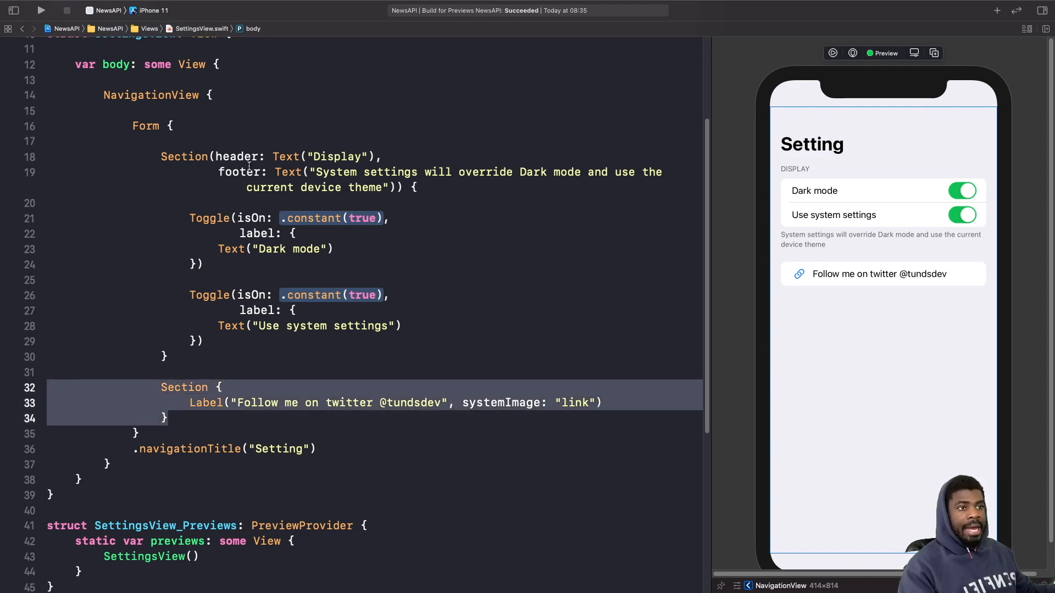
mouse_move(831, 263)
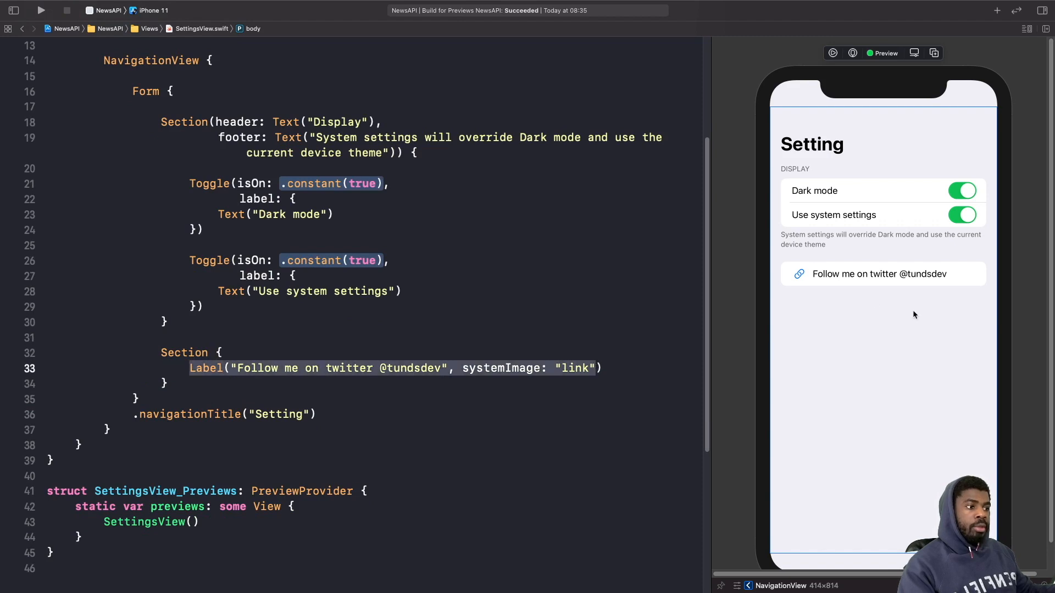
mouse_move(807, 282)
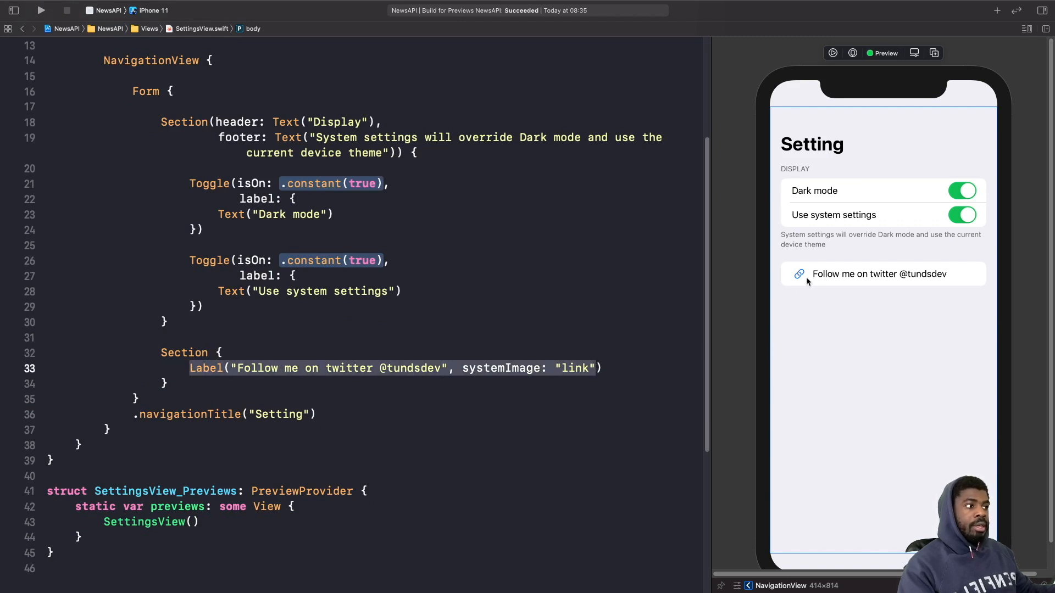
mouse_move(791, 286)
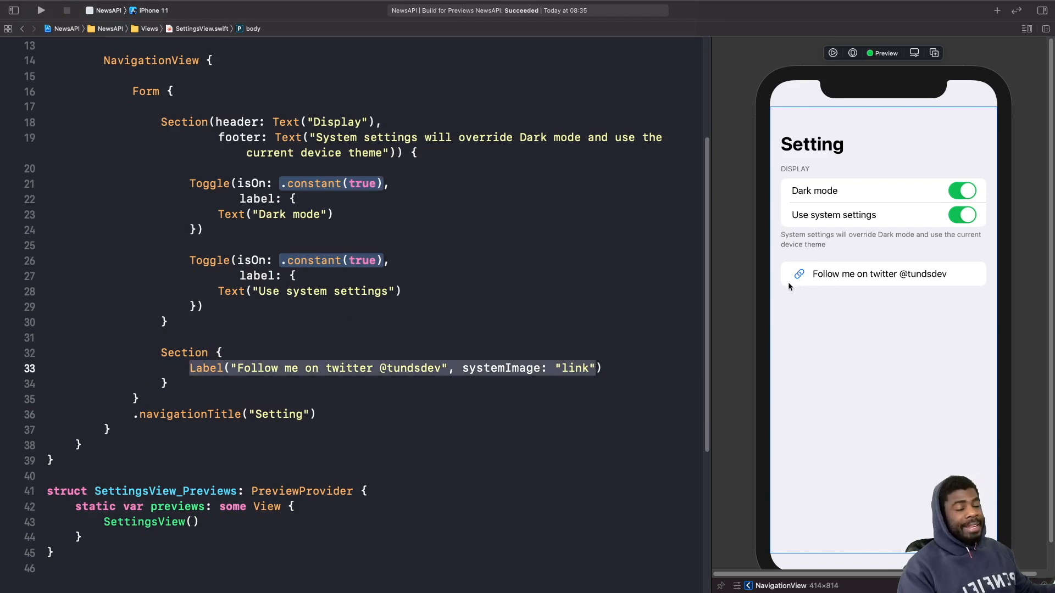
mouse_move(775, 284)
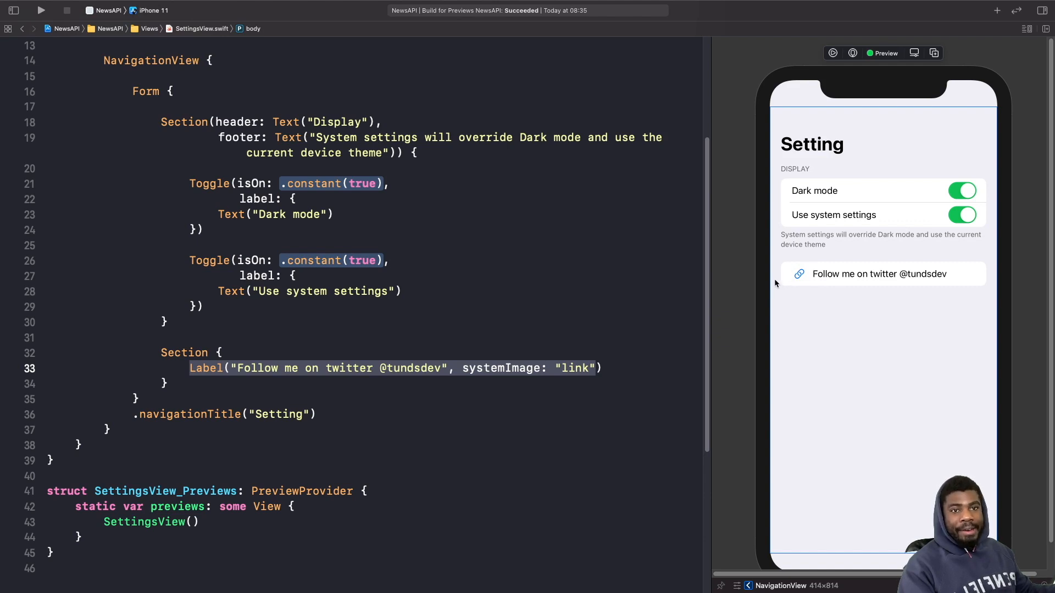
mouse_move(825, 293)
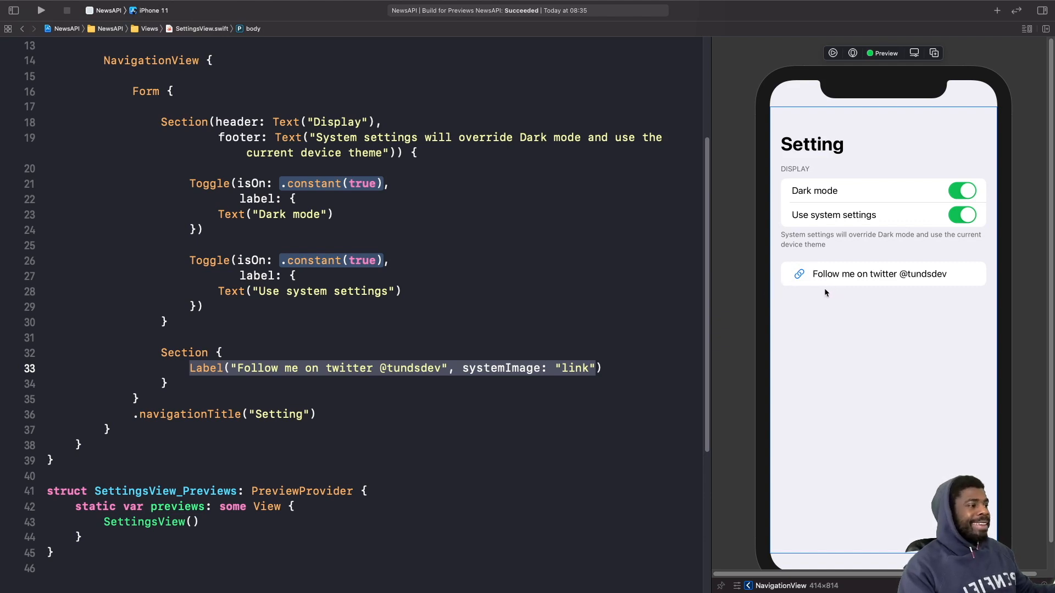
mouse_move(822, 283)
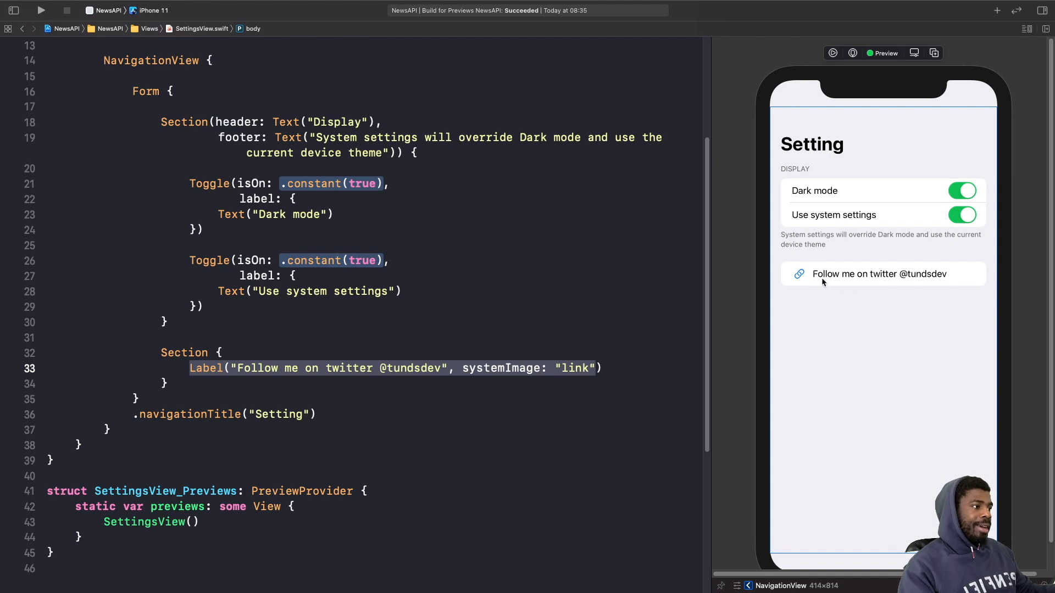
mouse_move(881, 289)
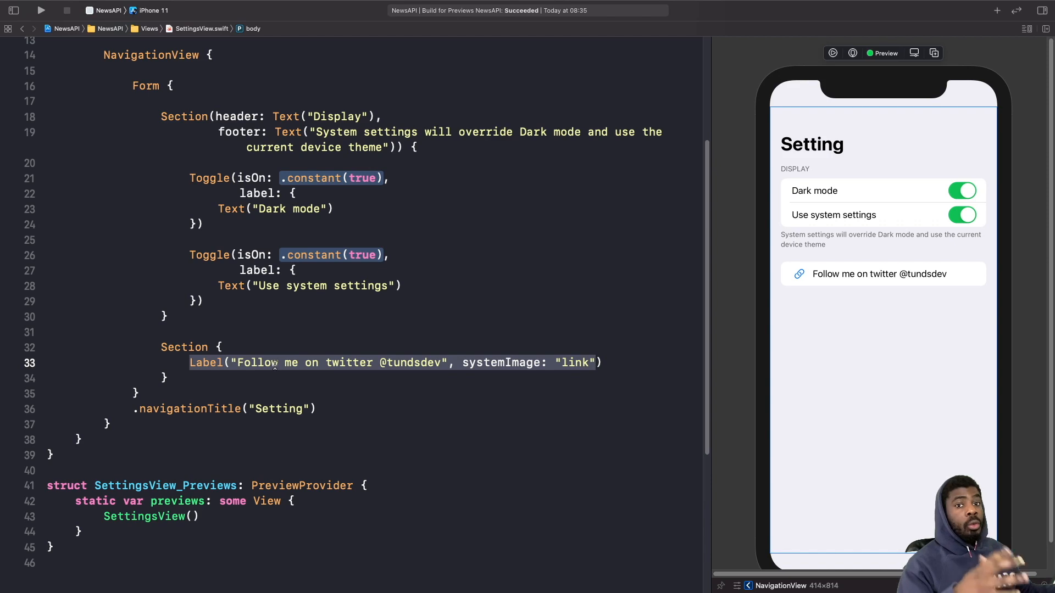
mouse_move(597, 362)
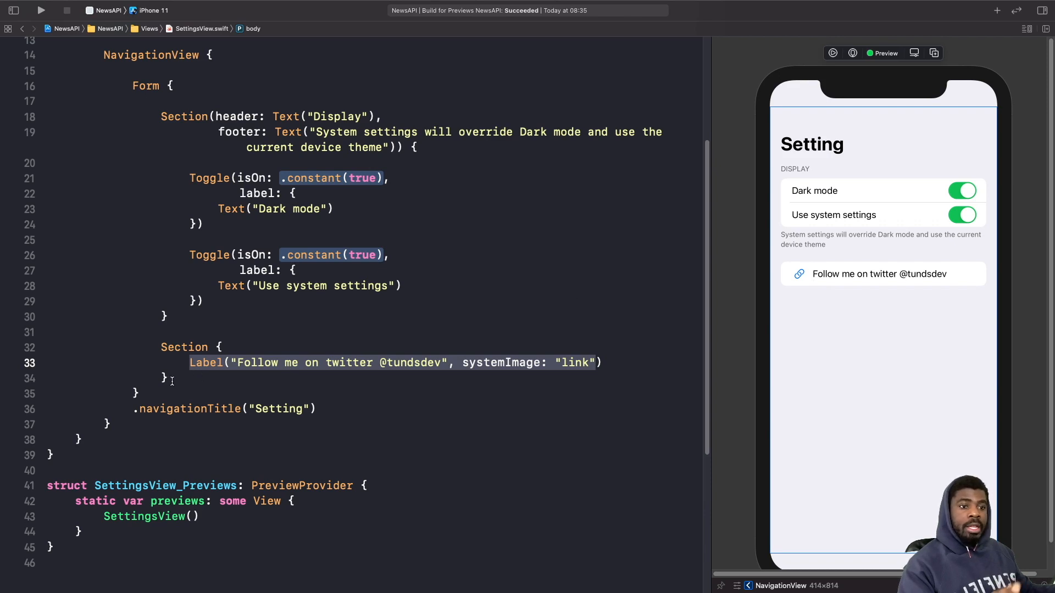
Style the Twitter section with black foreground and semibold 16-point system font
type(".foregroundColor(.black")
type(".font(.system(size: 16, weight: .semibold))")
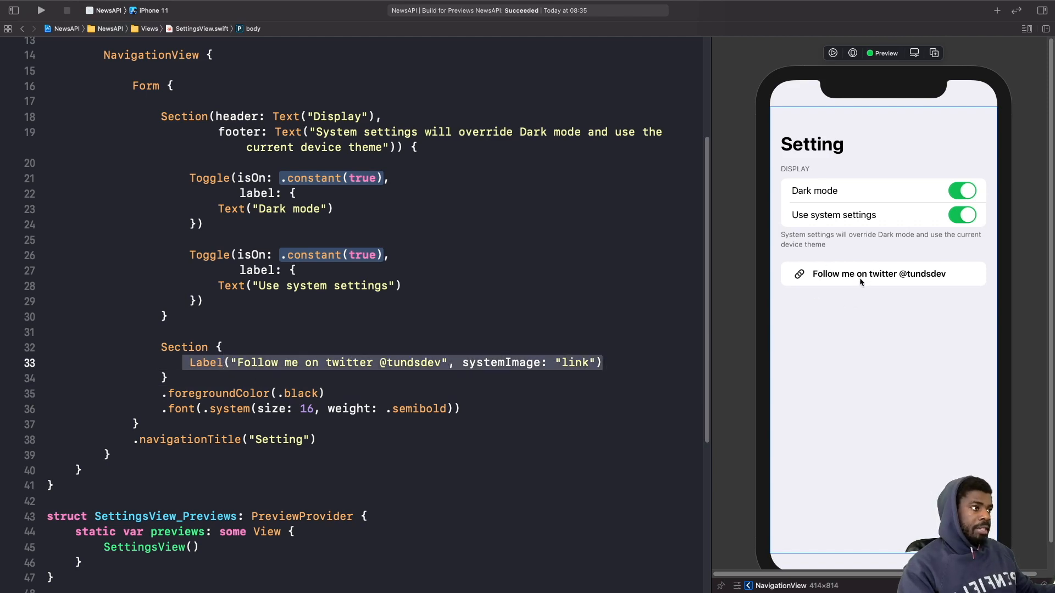
scroll("up", 3)
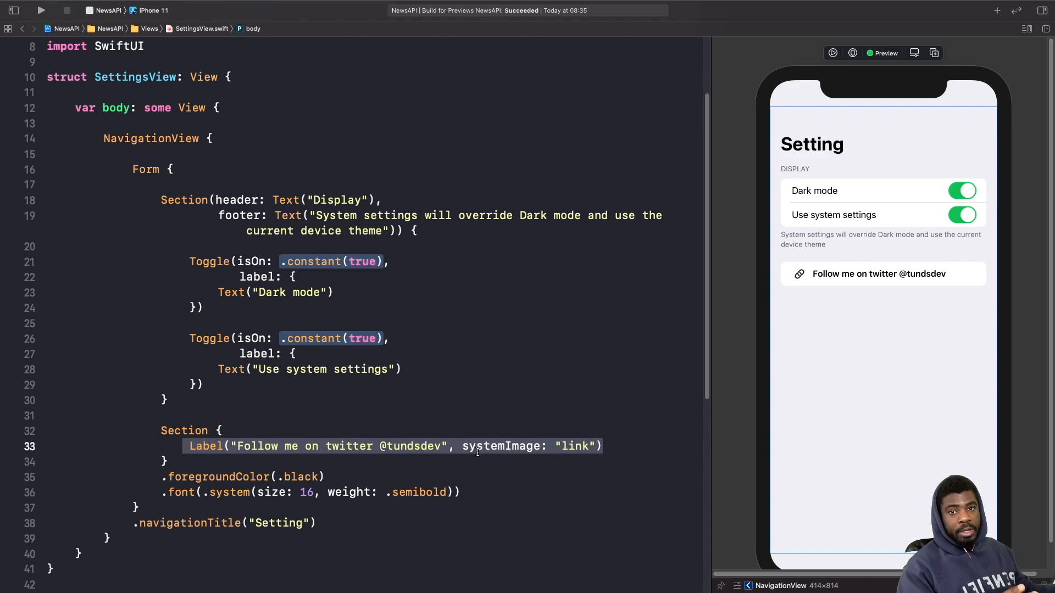
mouse_move(476, 430)
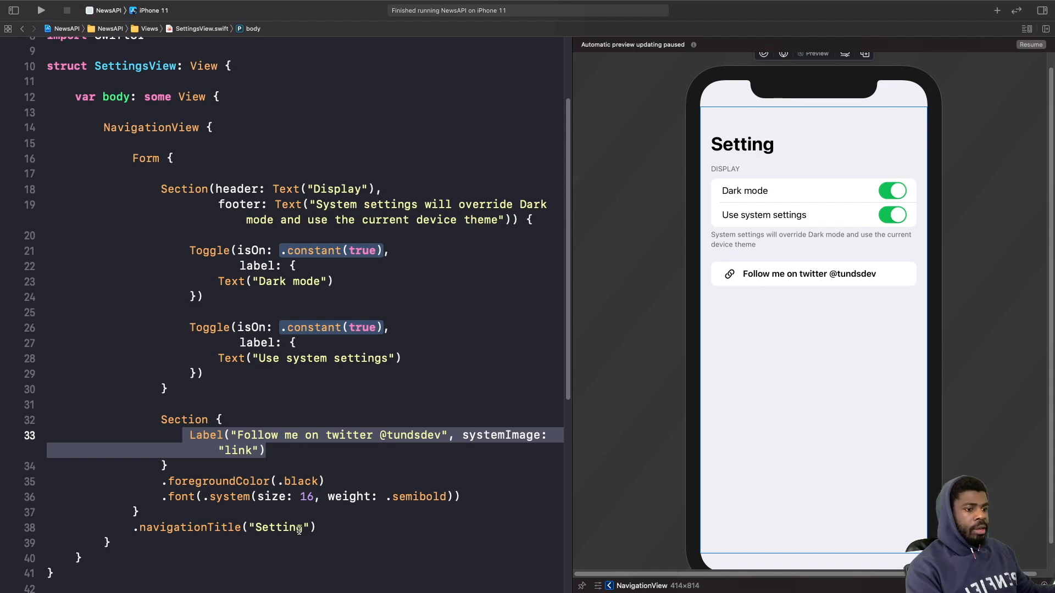
mouse_move(525, 300)
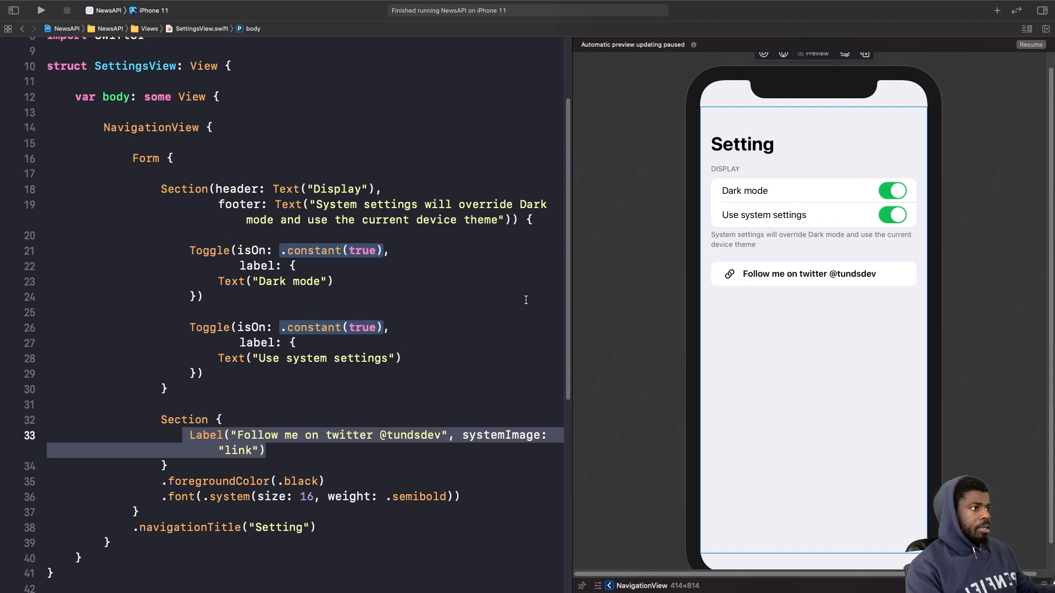
Append 's' to the navigation title so it reads 'Settings'
left_click(308, 527)
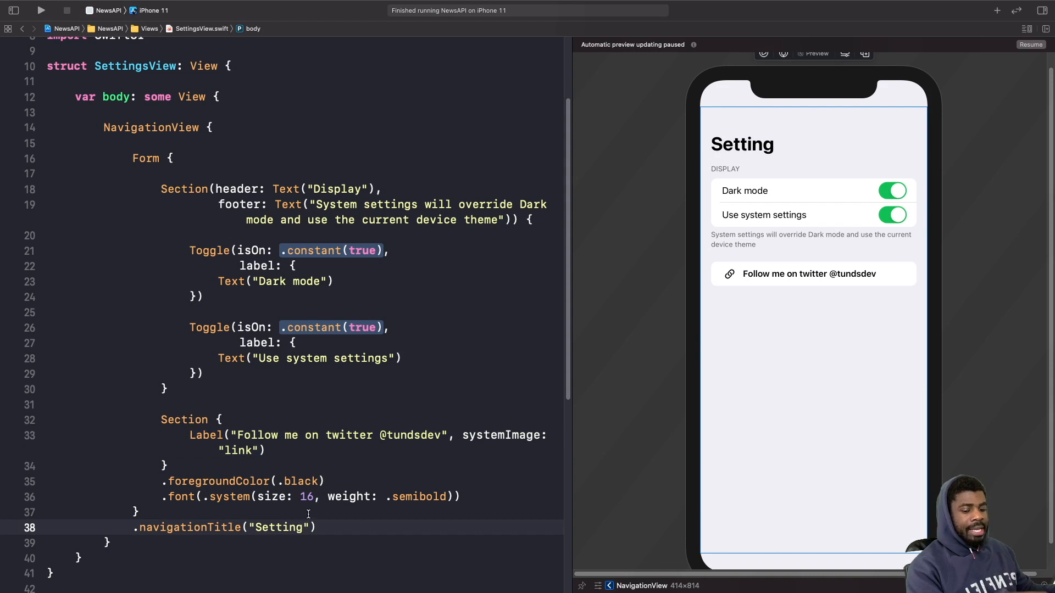
type("s")
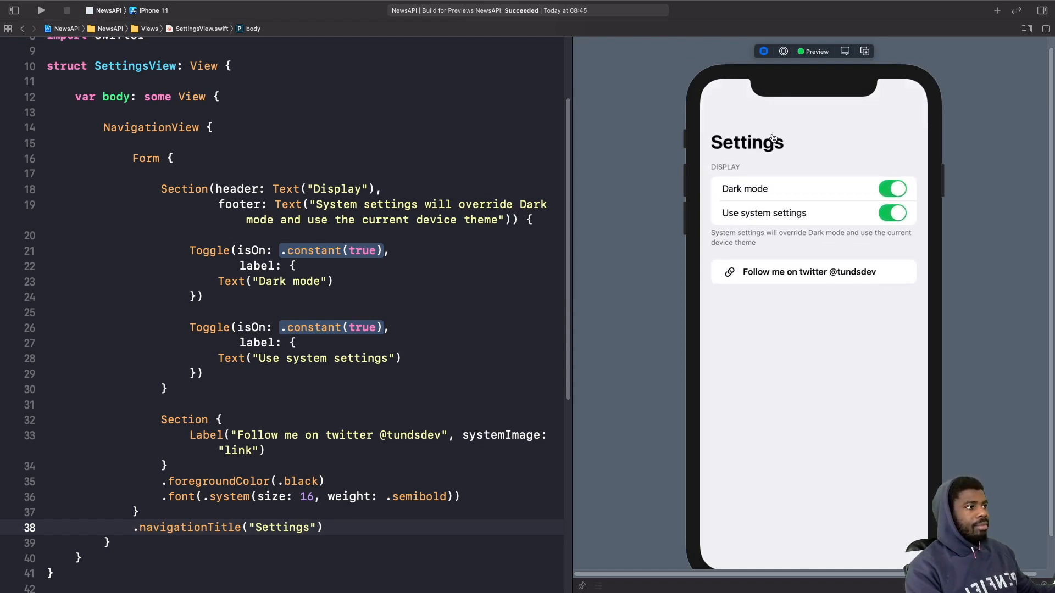
mouse_move(764, 141)
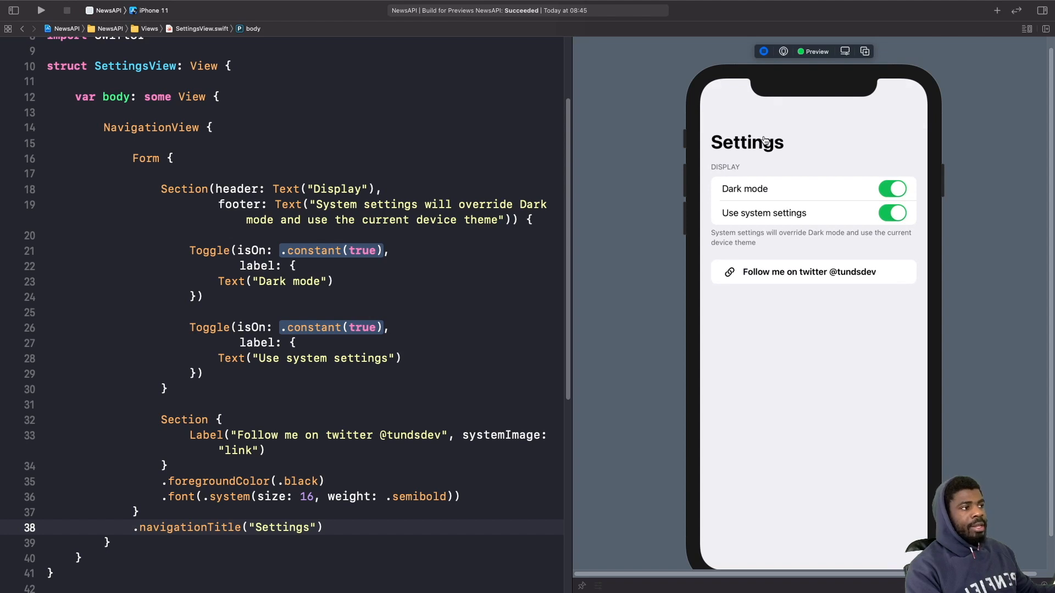
mouse_move(872, 287)
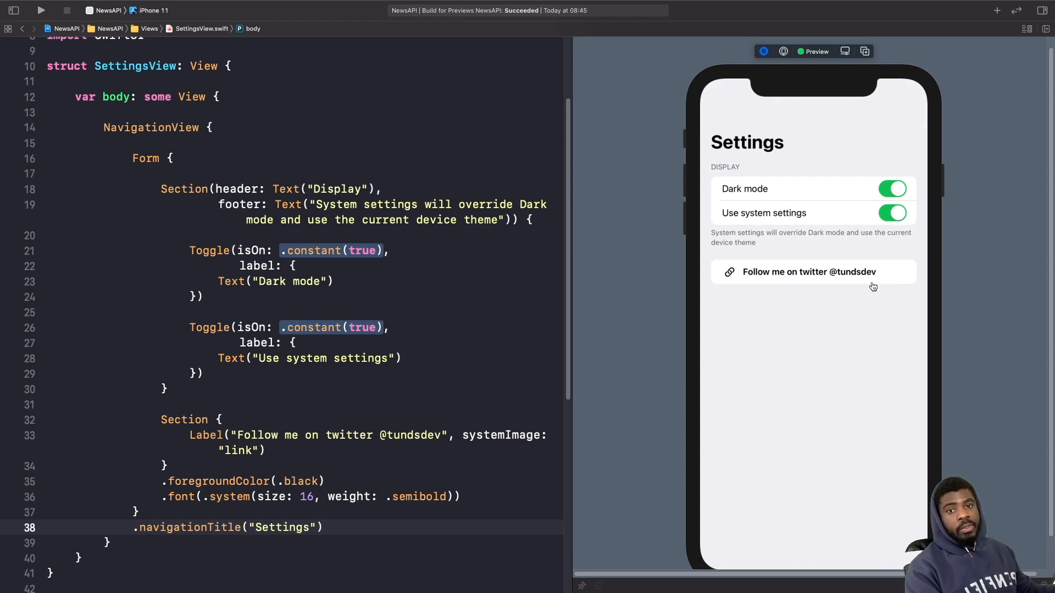
mouse_move(838, 272)
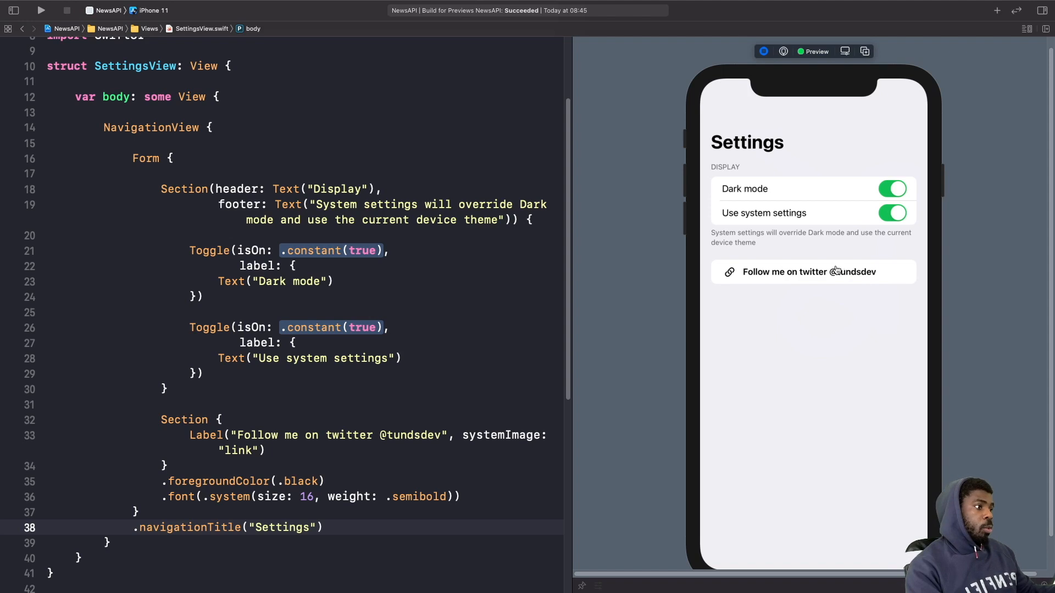
mouse_move(835, 271)
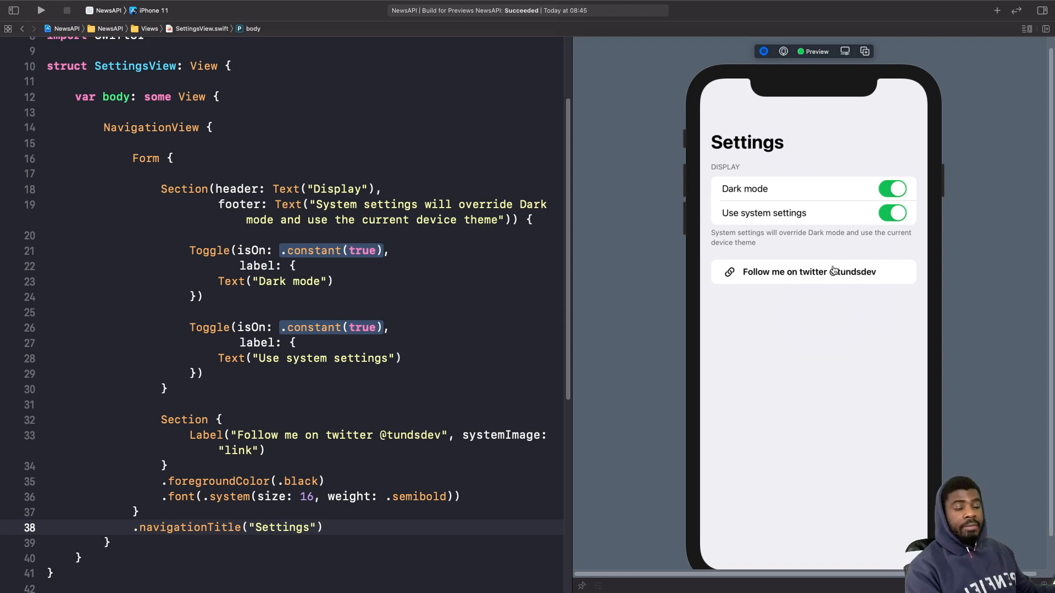
mouse_move(838, 250)
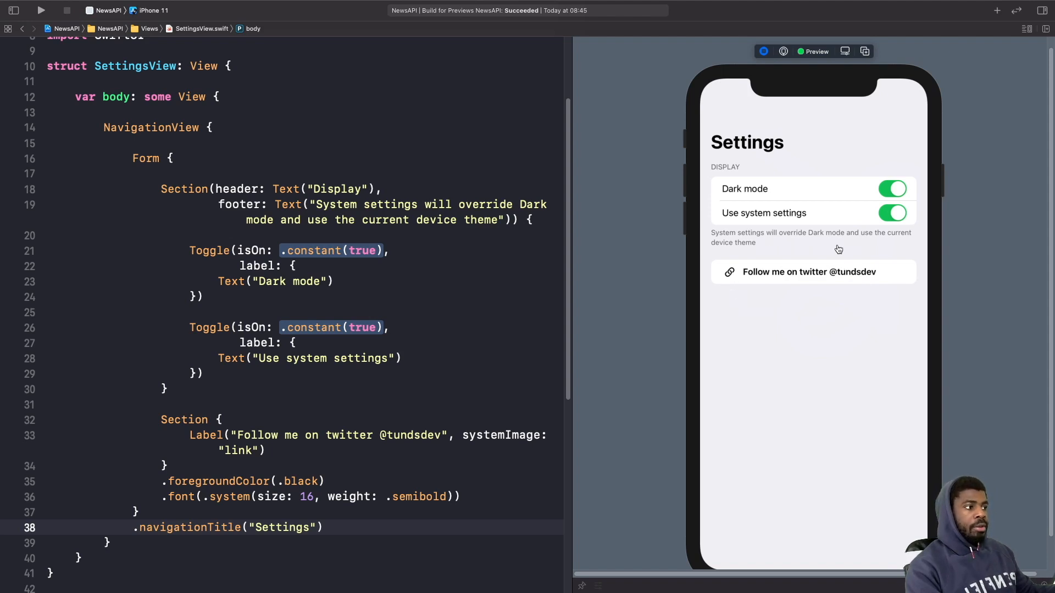
mouse_move(820, 280)
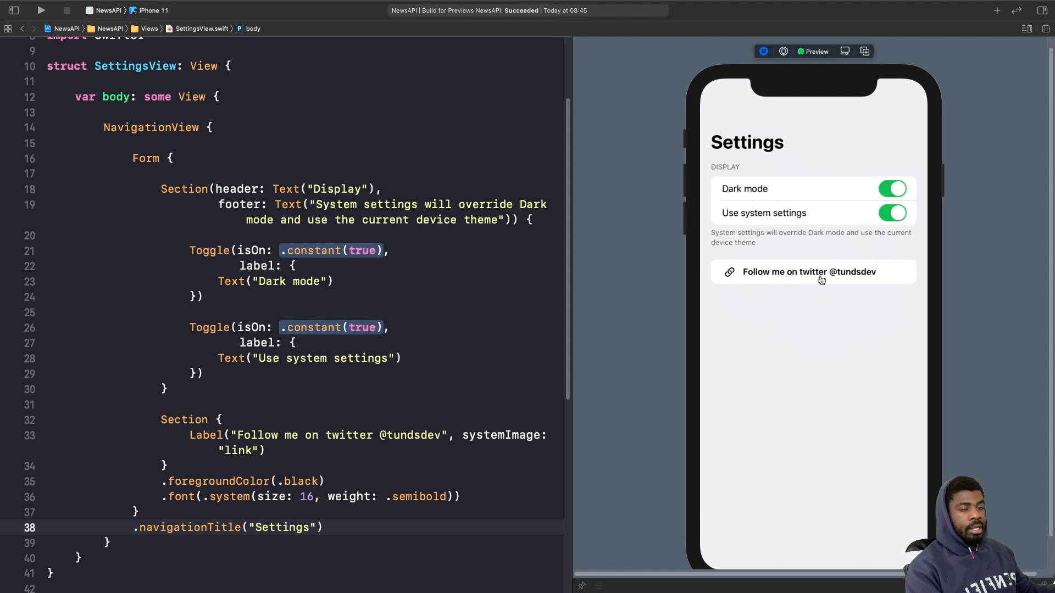
mouse_move(816, 279)
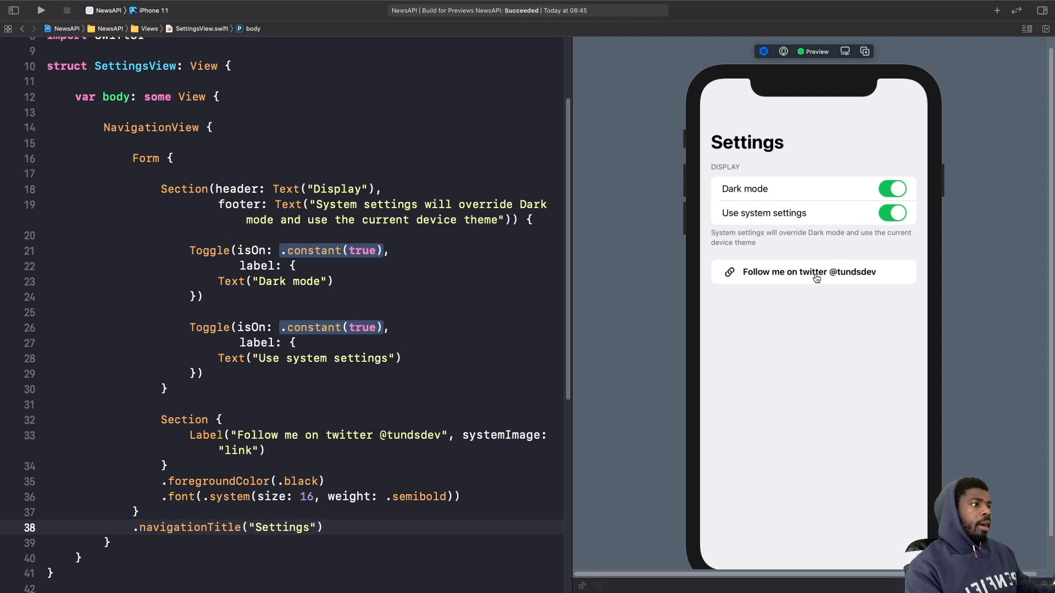
mouse_move(935, 181)
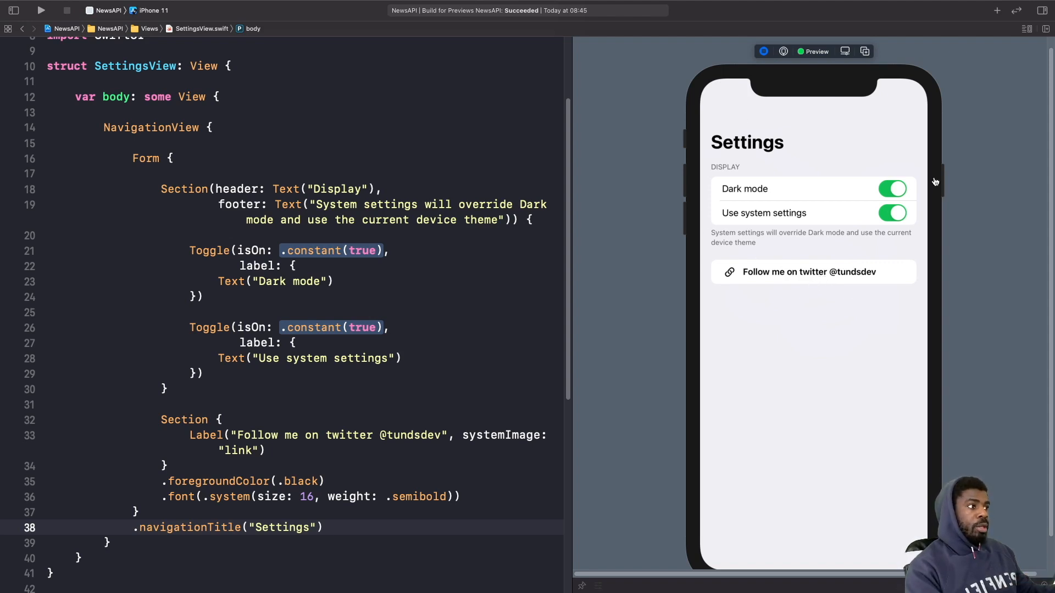
mouse_move(826, 217)
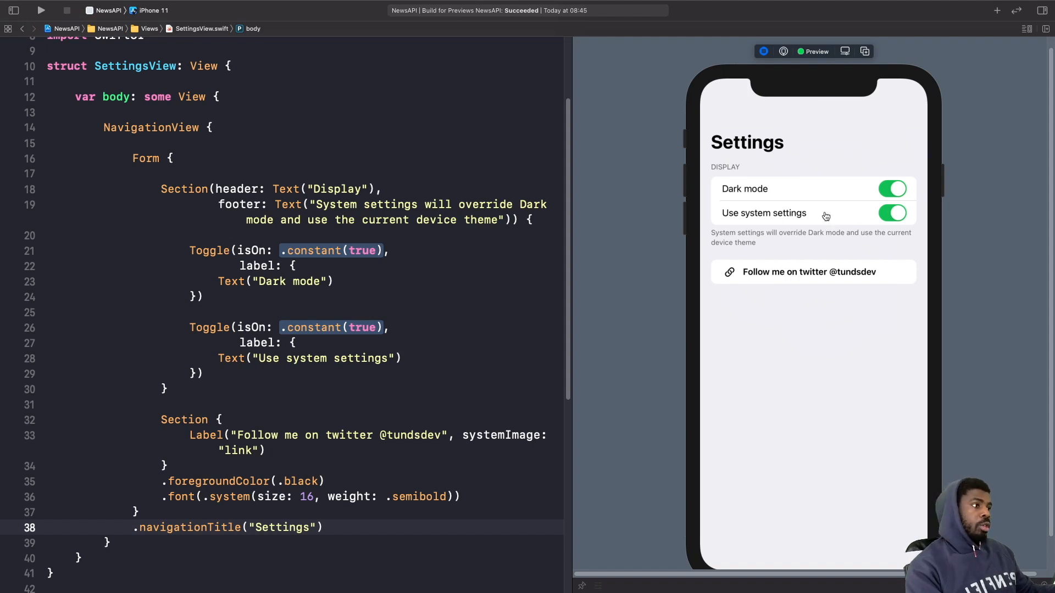
mouse_move(791, 172)
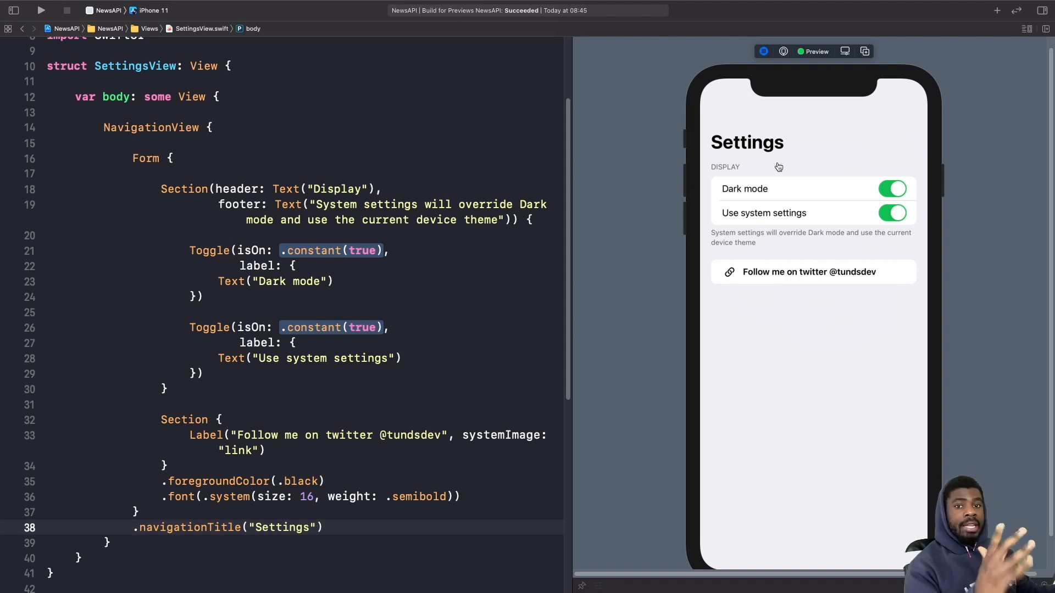
mouse_move(923, 298)
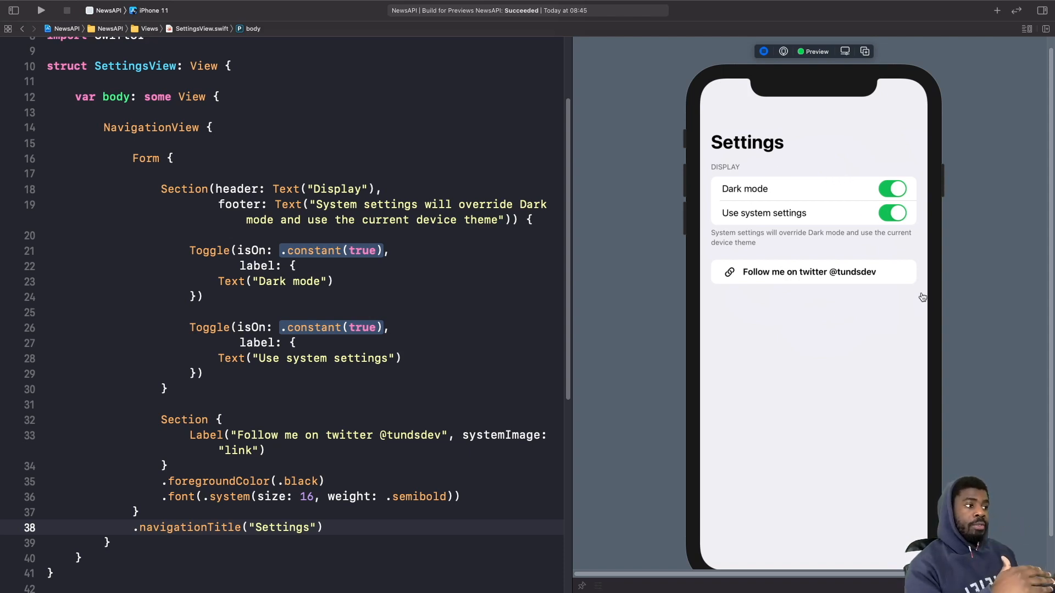
mouse_move(909, 291)
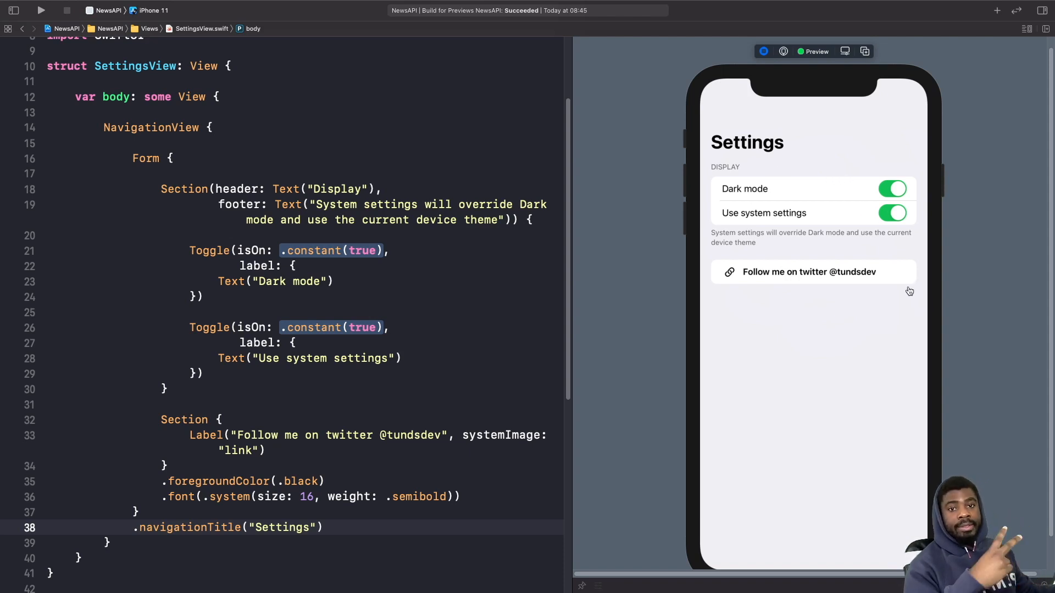